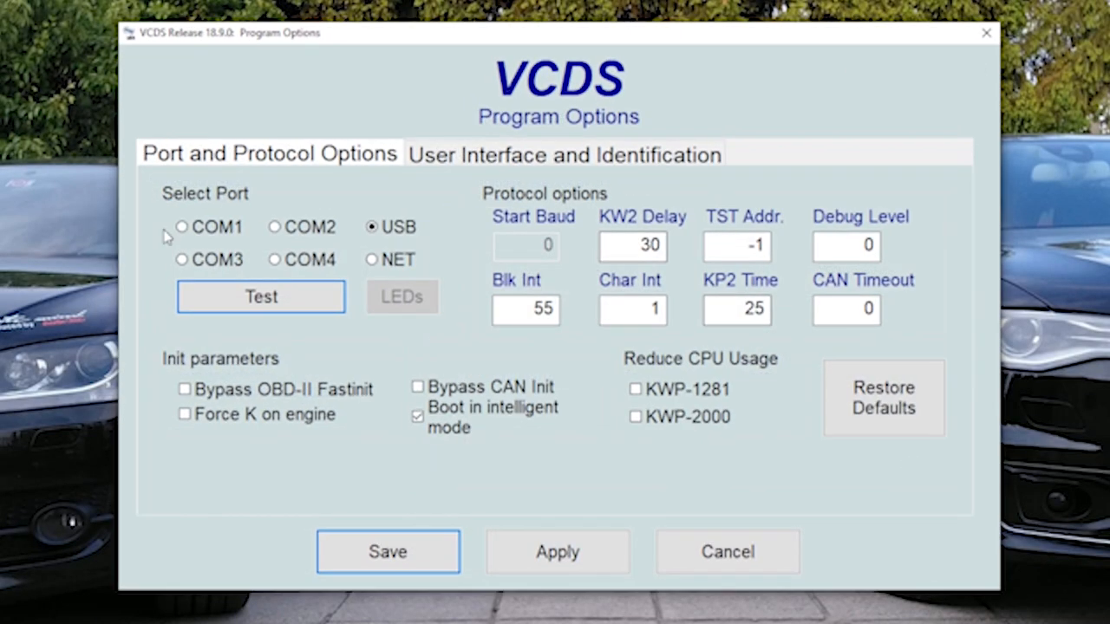
# - Test the USB interface connection and save the Program Options, returning to the main screen
pyautogui.click(260, 297)
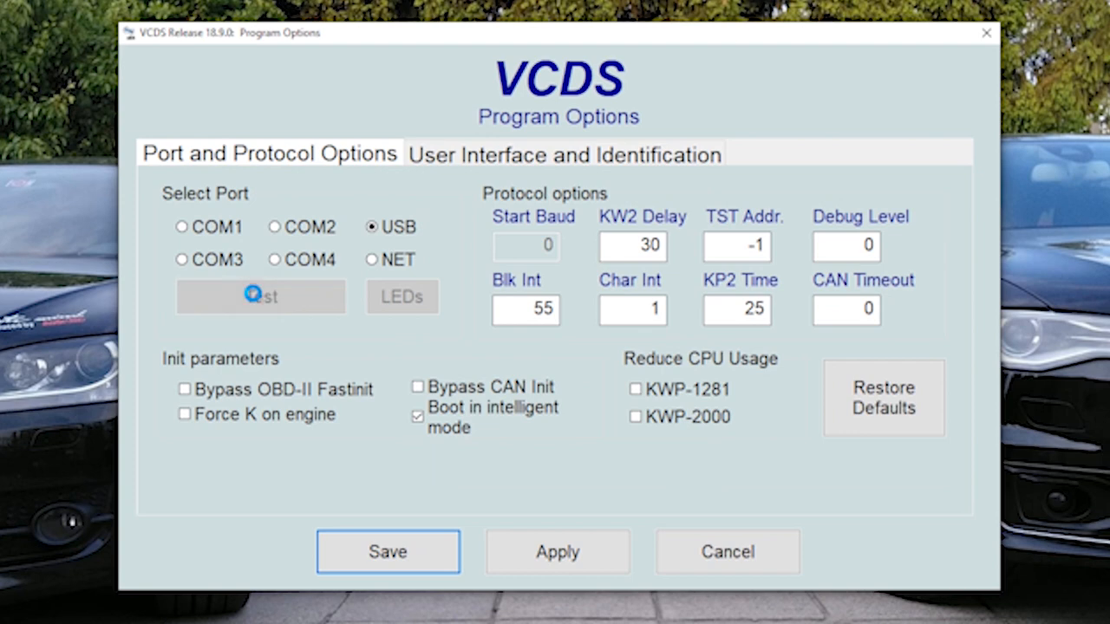
pyautogui.click(260, 296)
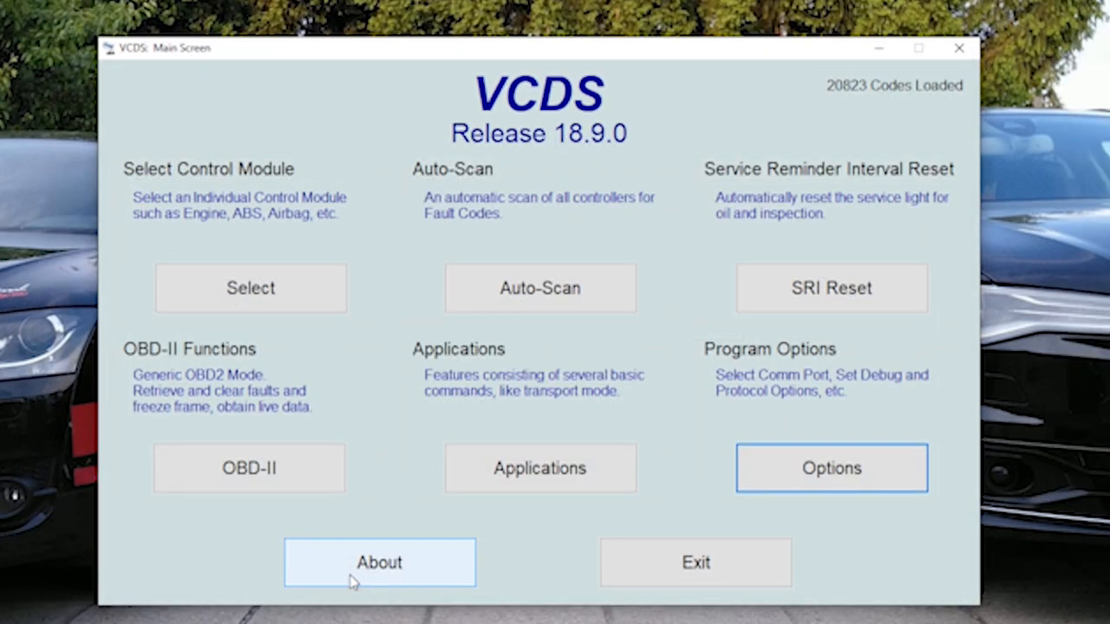
# - Select the 09-Cent. Elect. controller from the installed modules to show its info
pyautogui.click(250, 288)
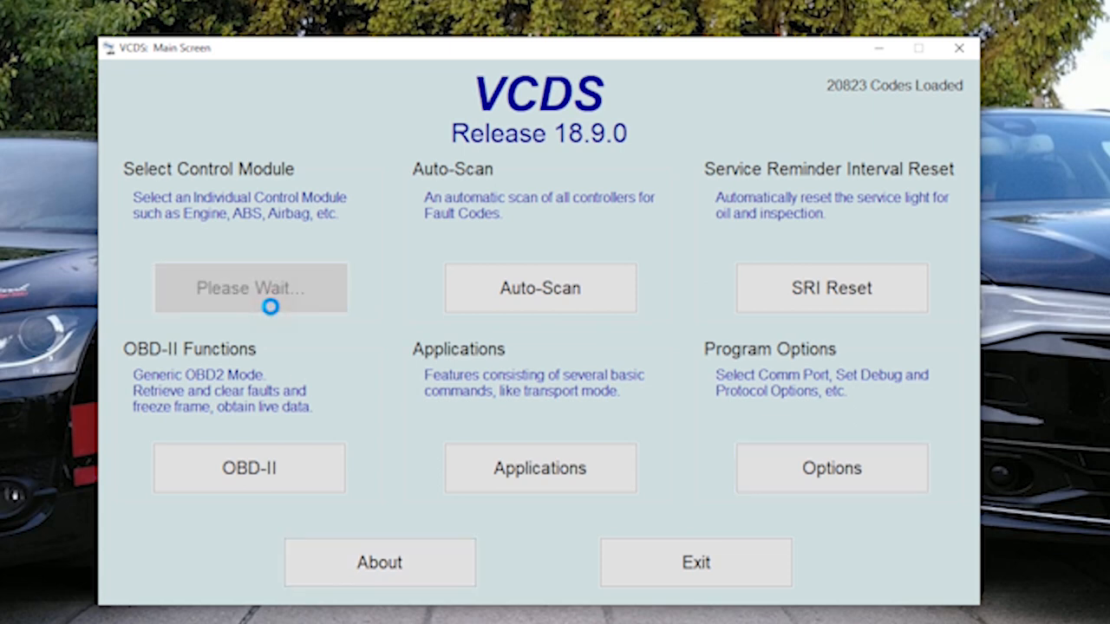
pyautogui.click(249, 288)
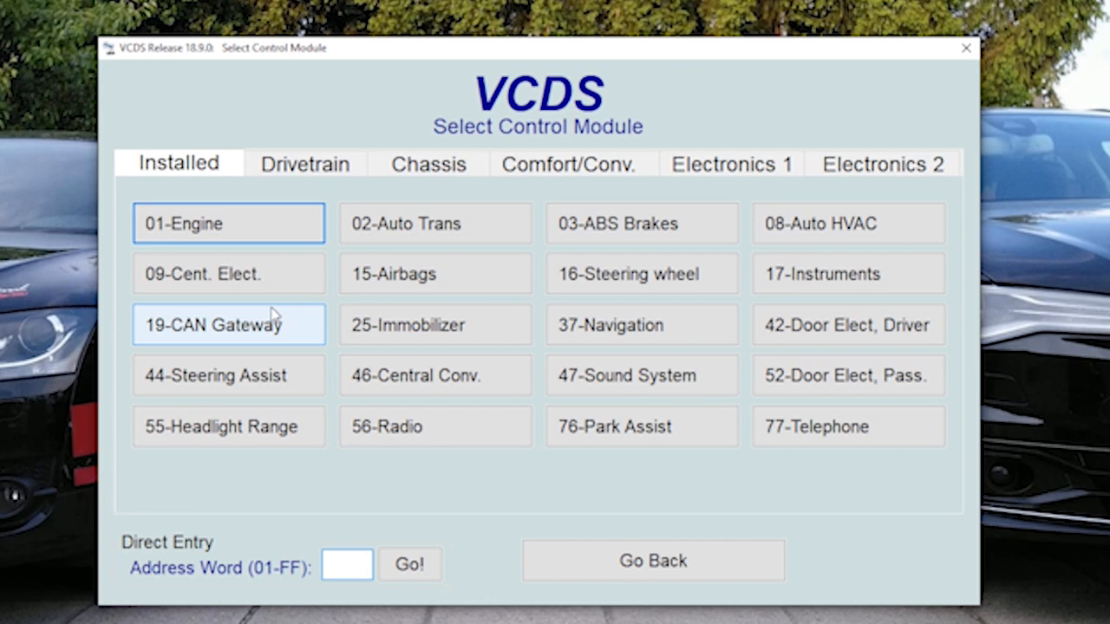
pyautogui.moveTo(257, 274)
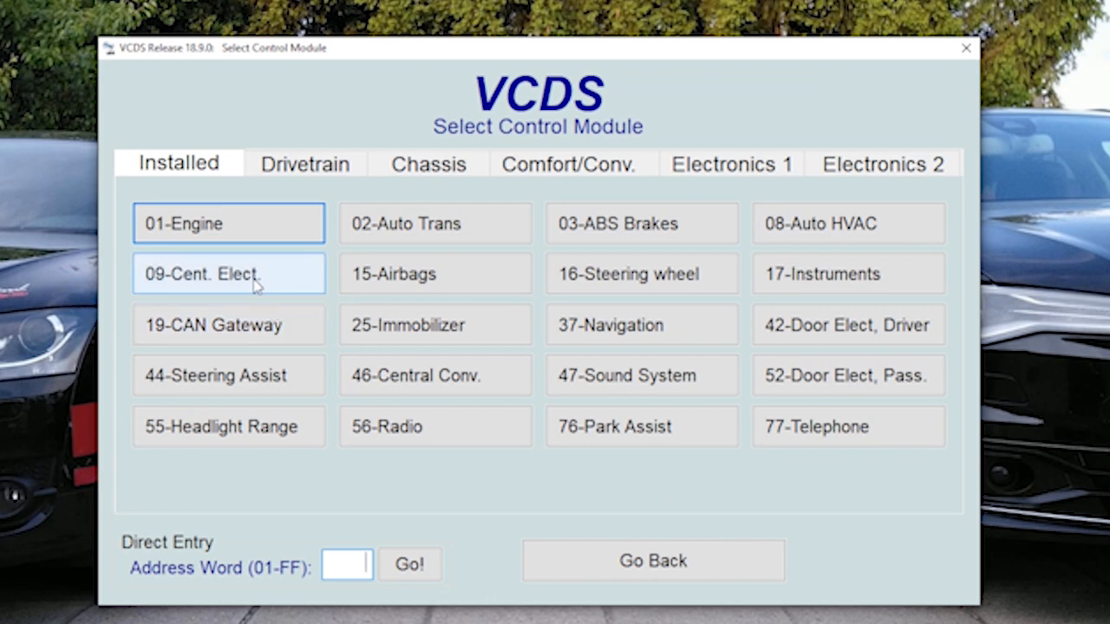
pyautogui.click(229, 274)
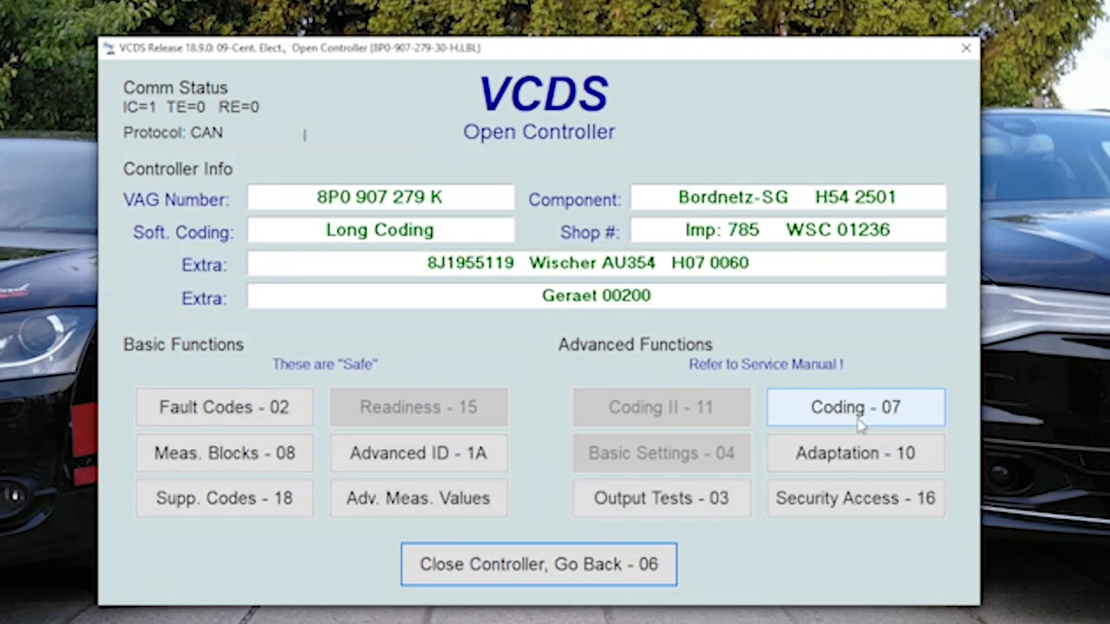
# - In Long Coding Helper, enable Byte 0 Bit 7 Coming Home active and advance through the bytes
pyautogui.click(854, 407)
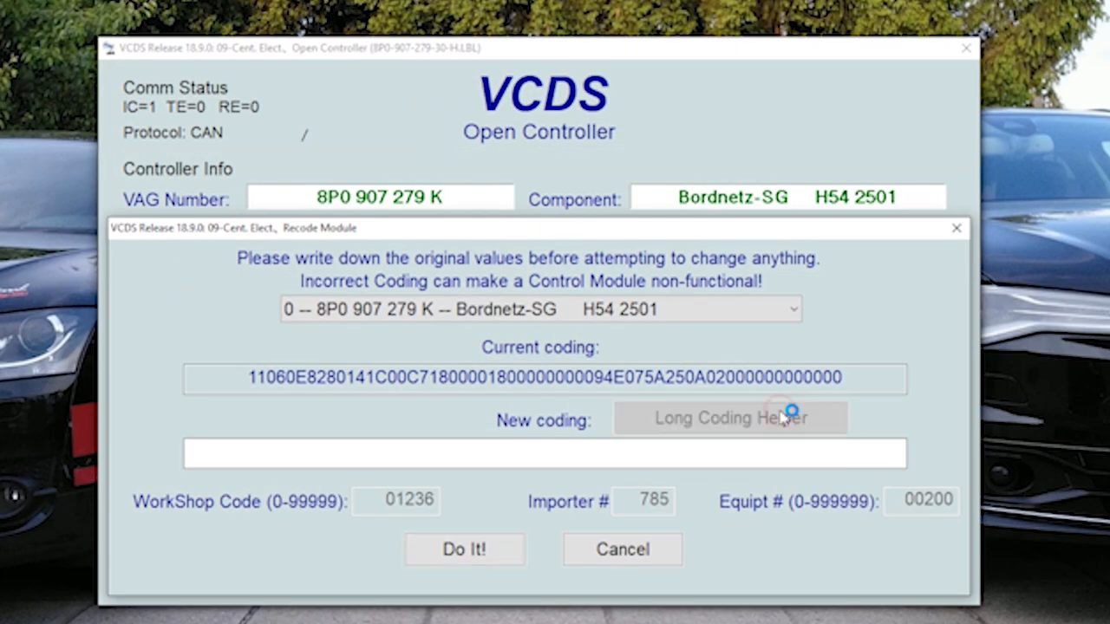
pyautogui.click(732, 418)
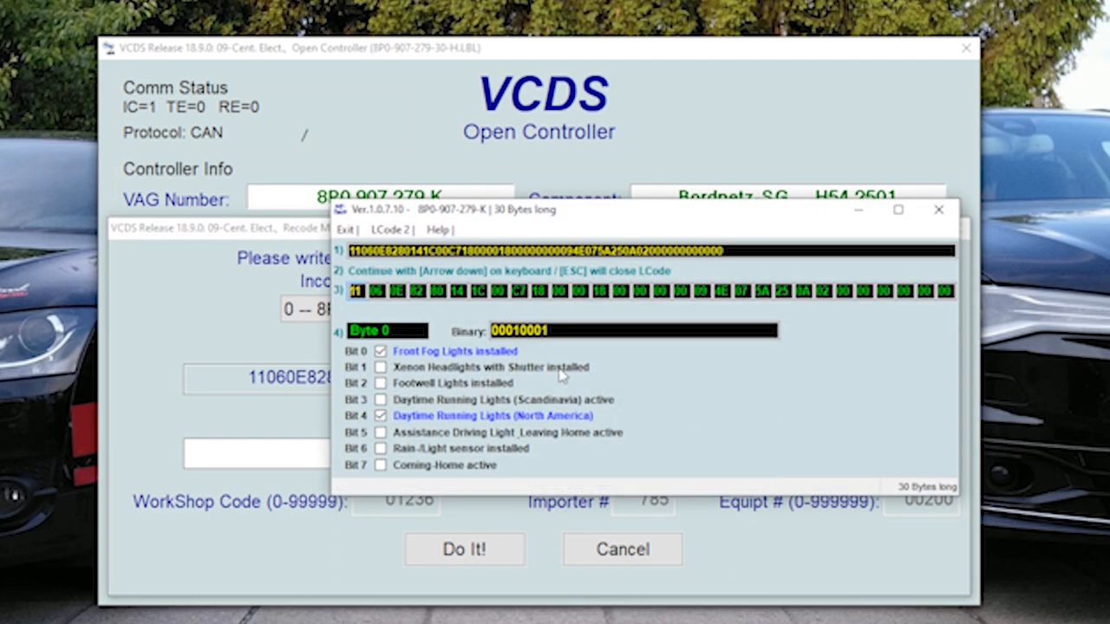
pyautogui.moveTo(398, 478)
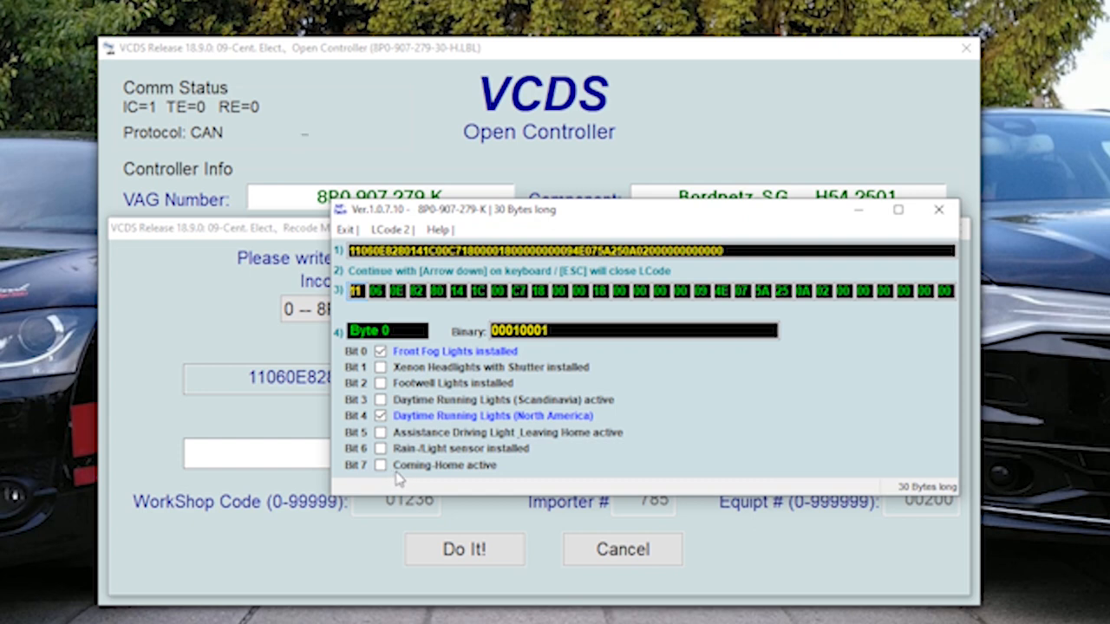
pyautogui.moveTo(396, 472)
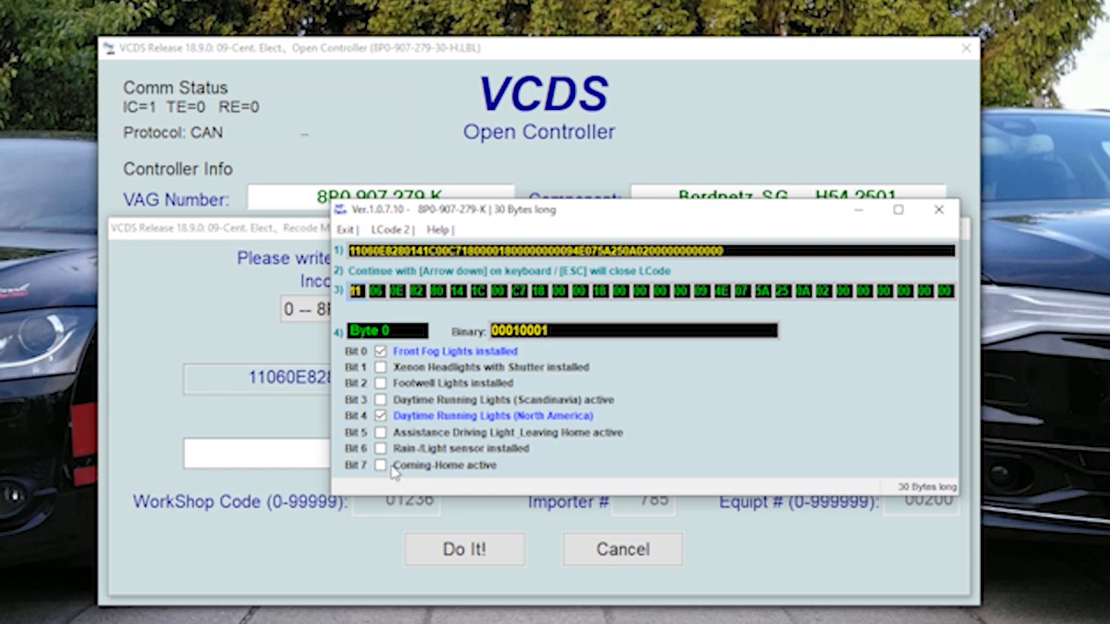
pyautogui.click(380, 465)
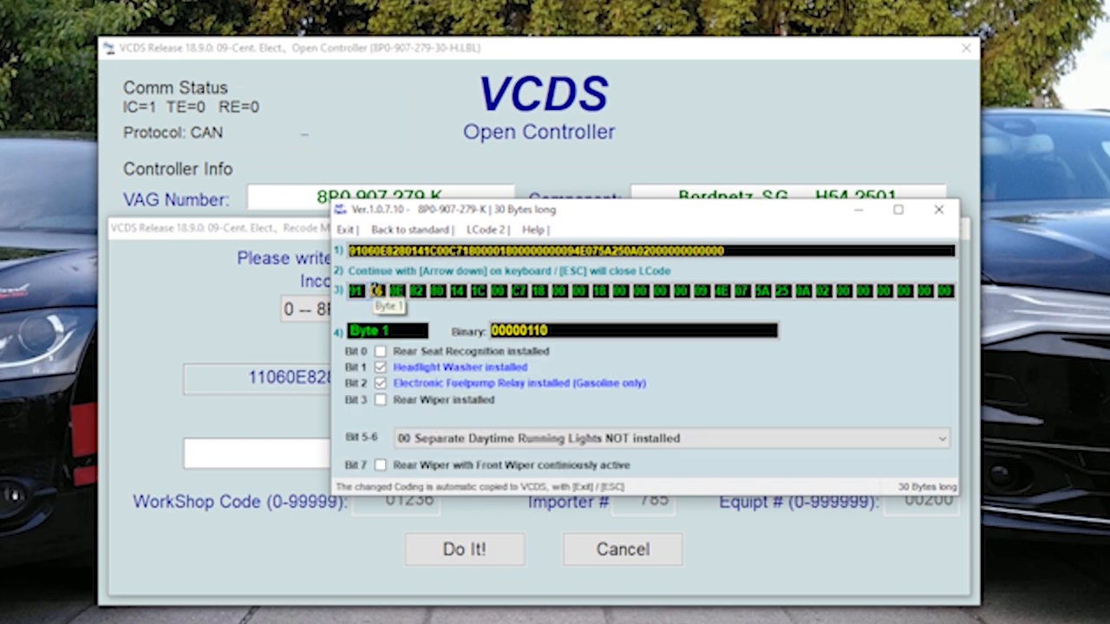
pyautogui.click(399, 291)
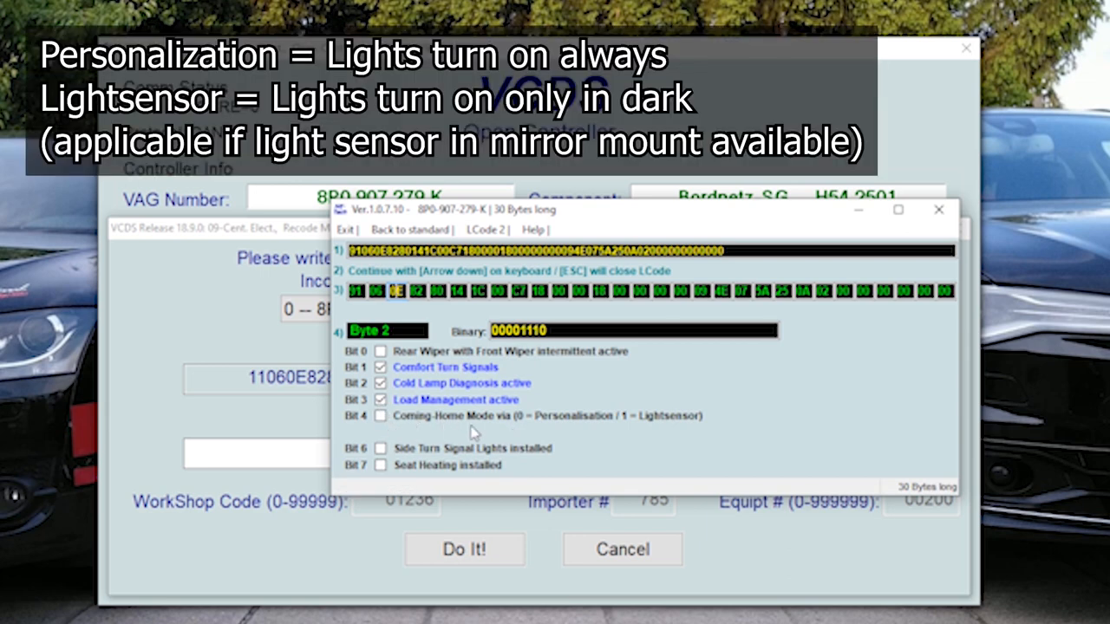
pyautogui.moveTo(590, 435)
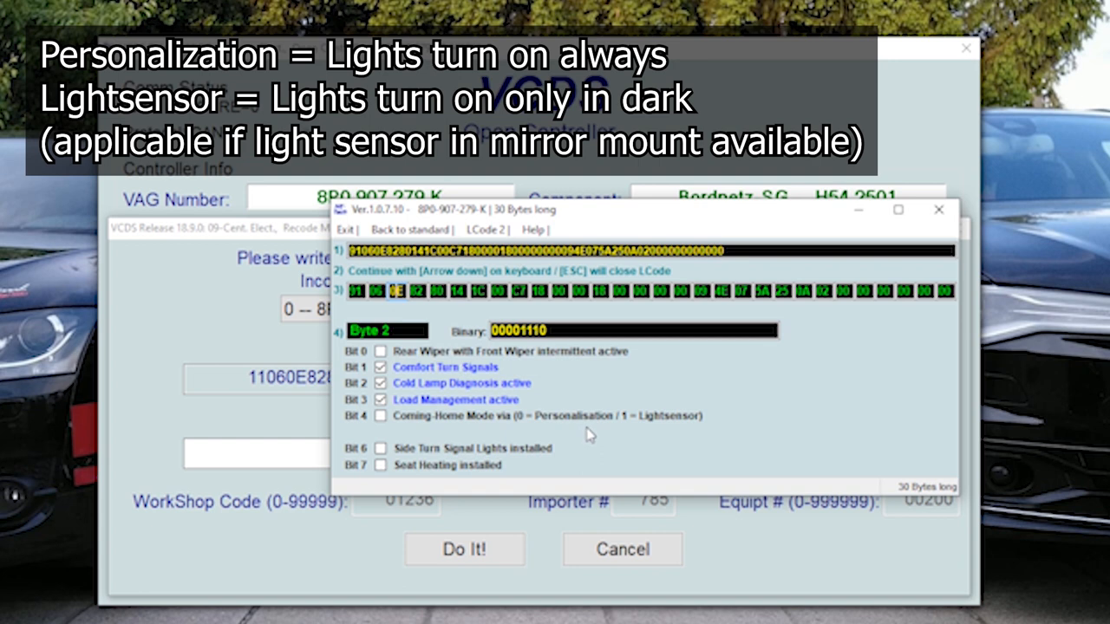
pyautogui.moveTo(687, 430)
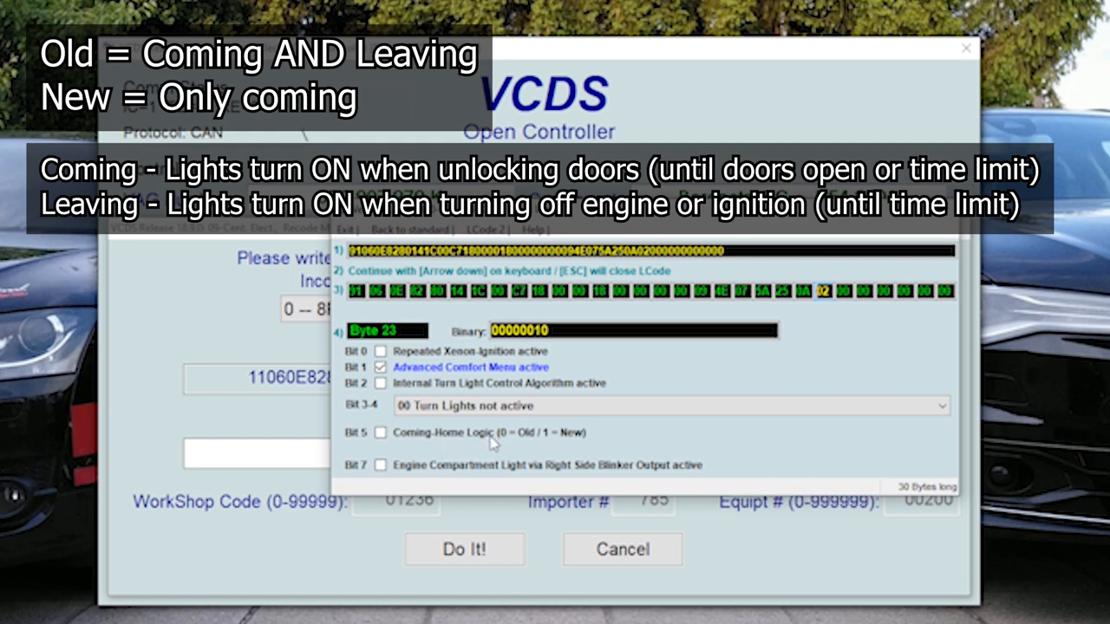
# - Enable Bit 5 new Coming-Home Logic, write the coding with Do It!, confirm acceptance and reopen Coding - 07
pyautogui.click(380, 433)
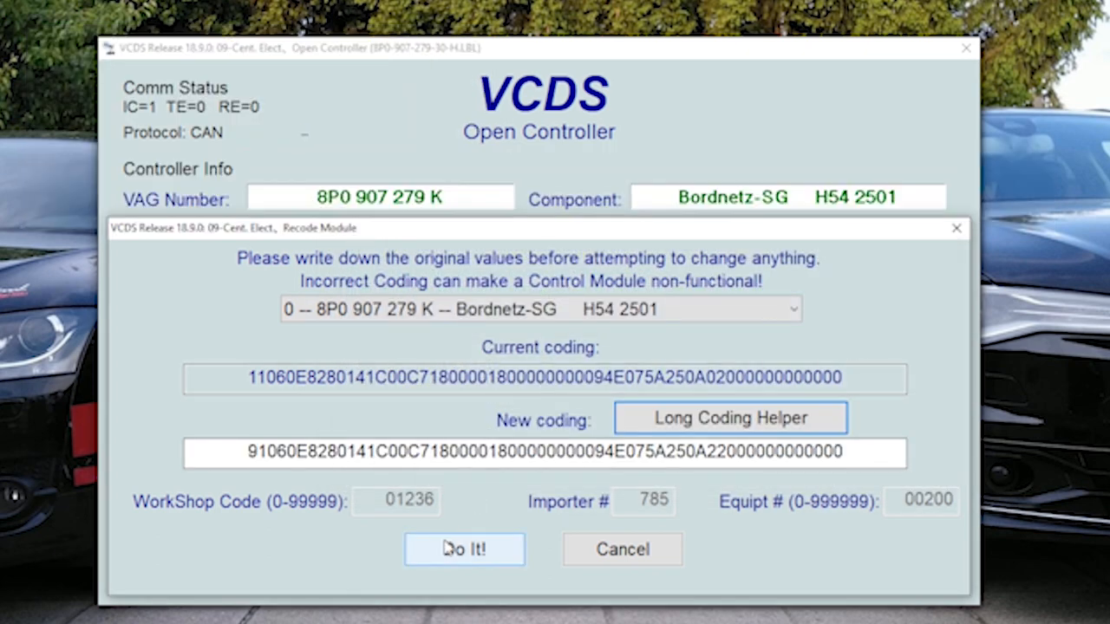
pyautogui.click(465, 548)
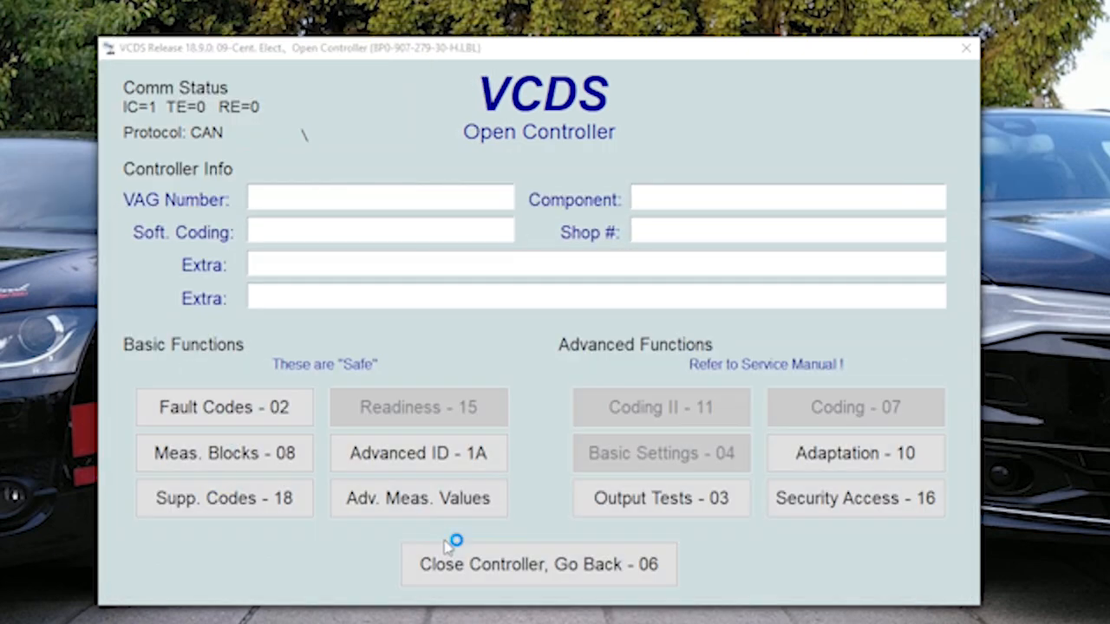
pyautogui.click(854, 408)
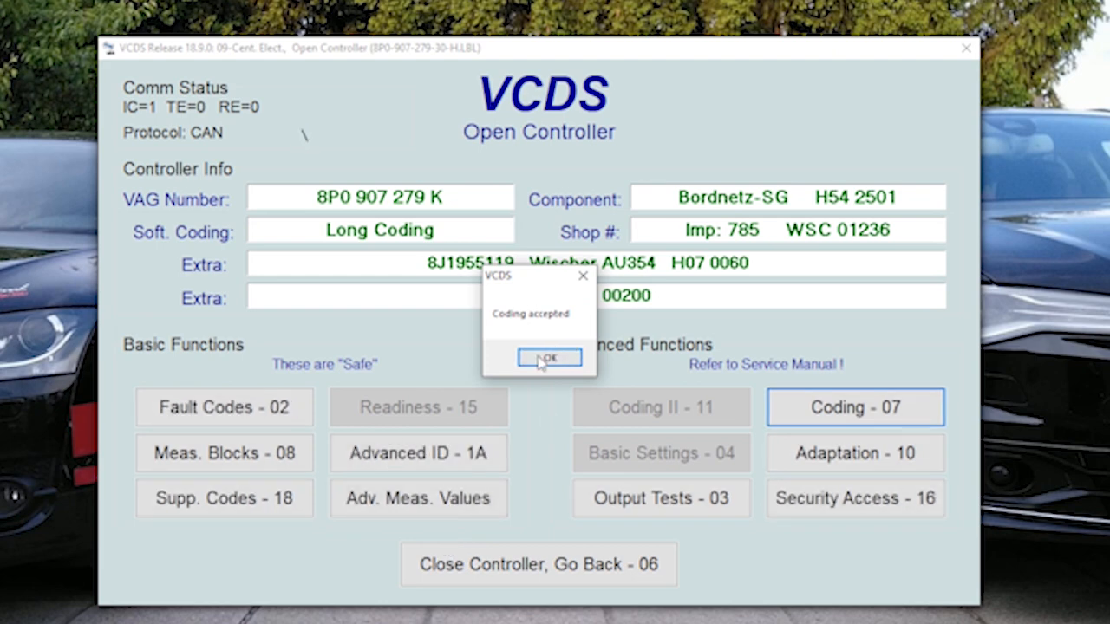
pyautogui.click(548, 359)
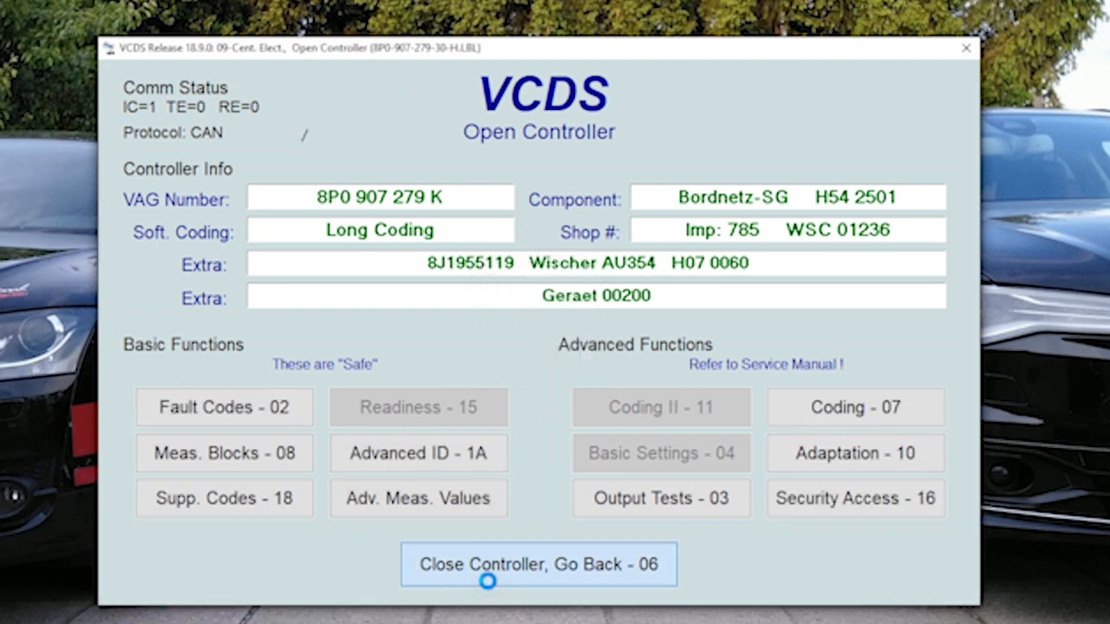
pyautogui.click(537, 563)
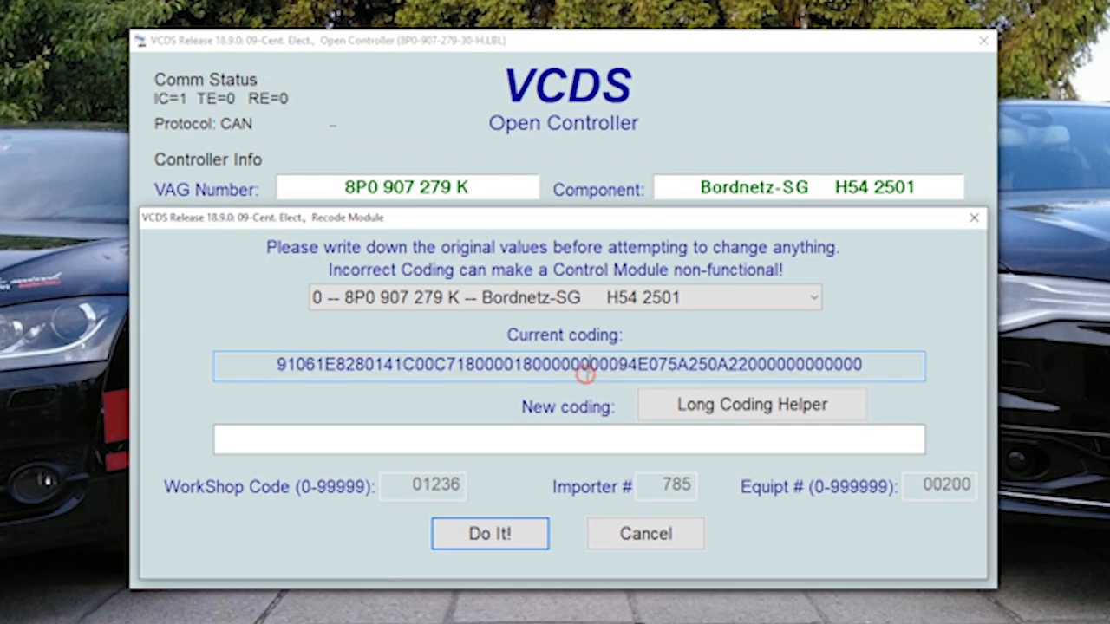
# - Select the current coding string for copying, then cancel the Recode Module window without changes
pyautogui.tripleClick(569, 364)
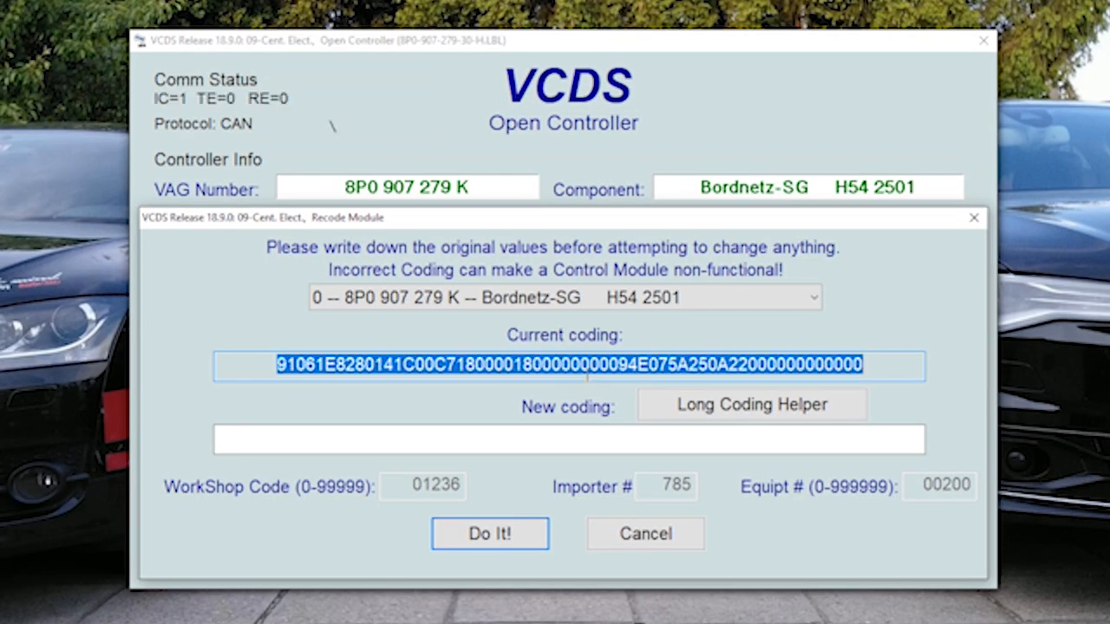
pyautogui.moveTo(812, 63)
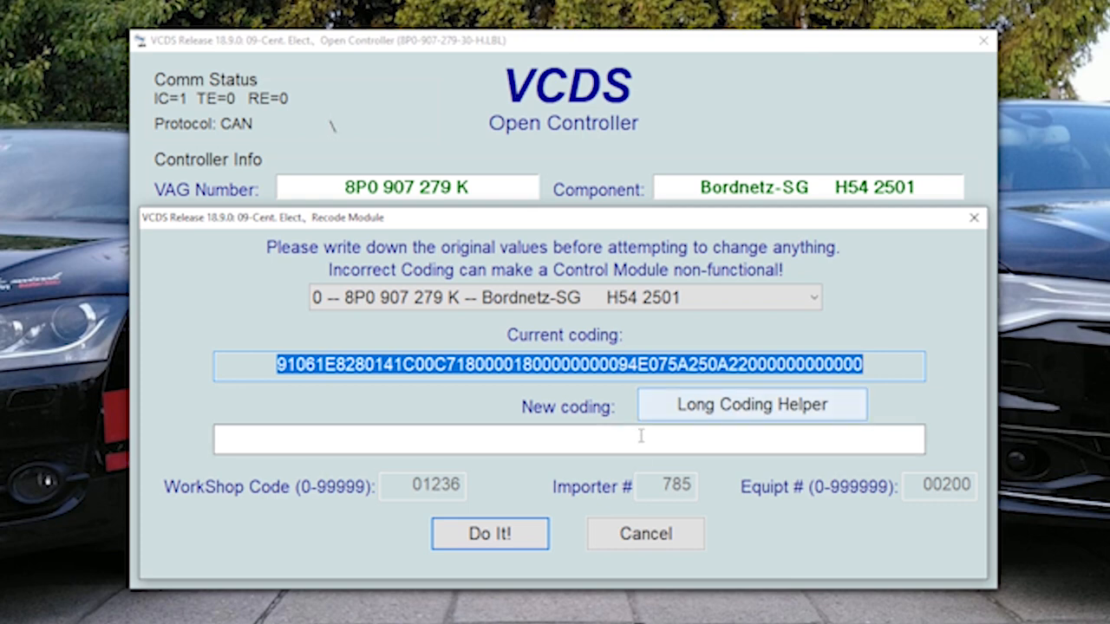
pyautogui.click(569, 439)
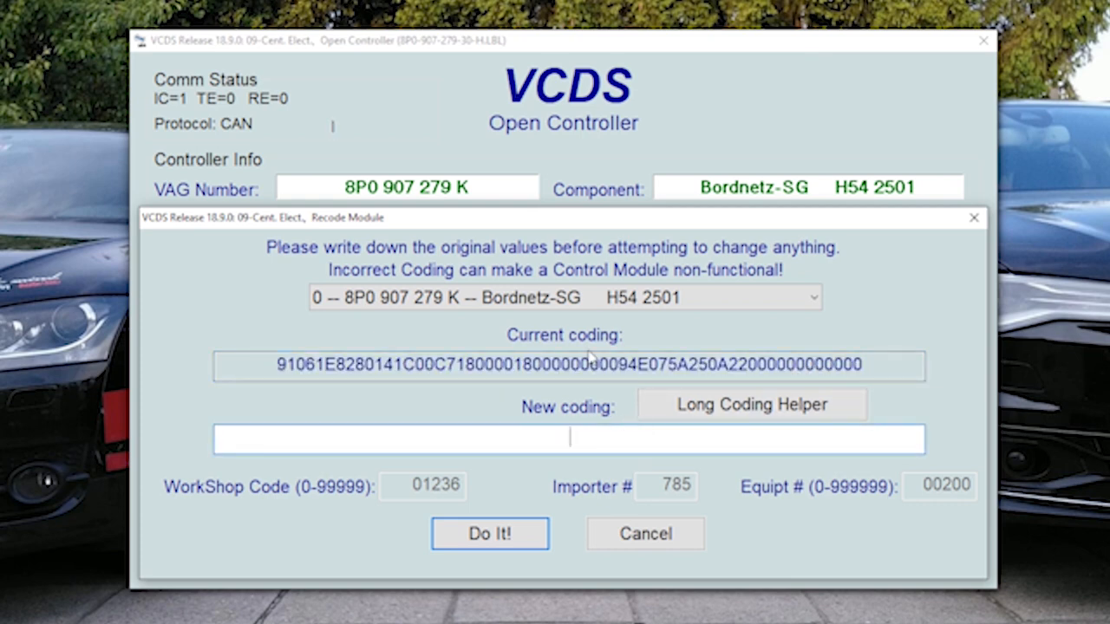
pyautogui.tripleClick(569, 364)
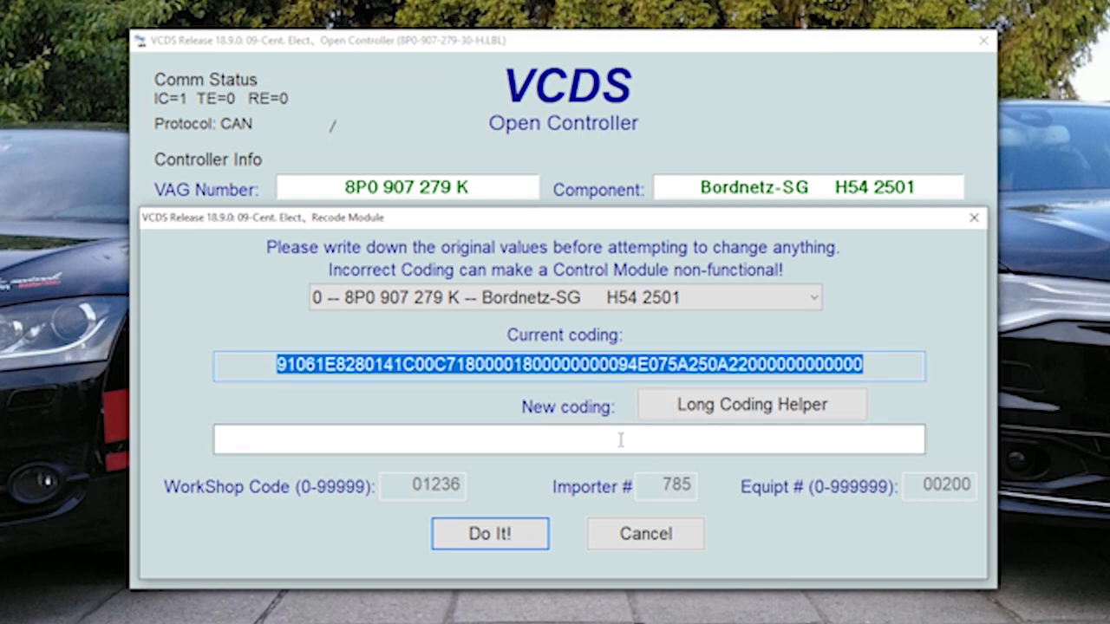
pyautogui.click(645, 534)
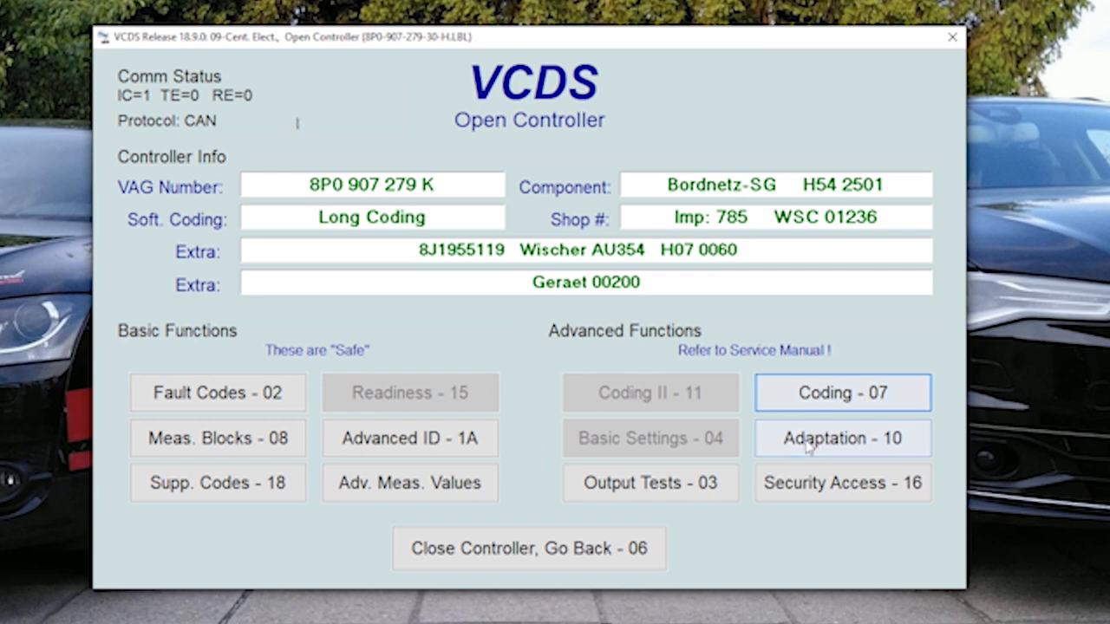
# - In Adaptation, choose the Coming-Home Time channel and enter a new value for it
pyautogui.click(843, 437)
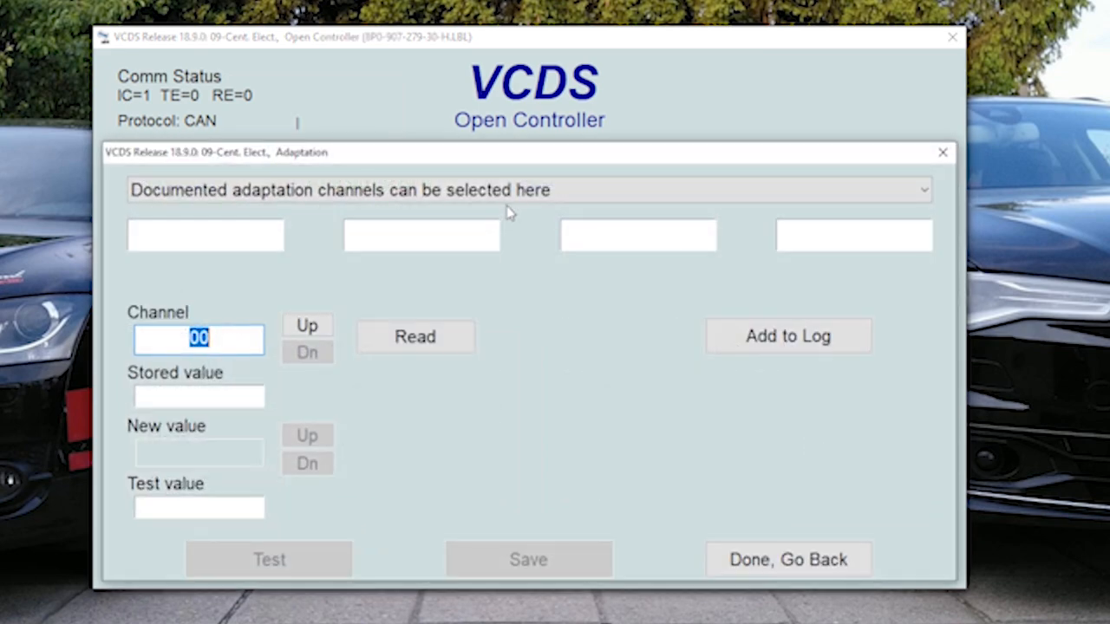
pyautogui.click(527, 189)
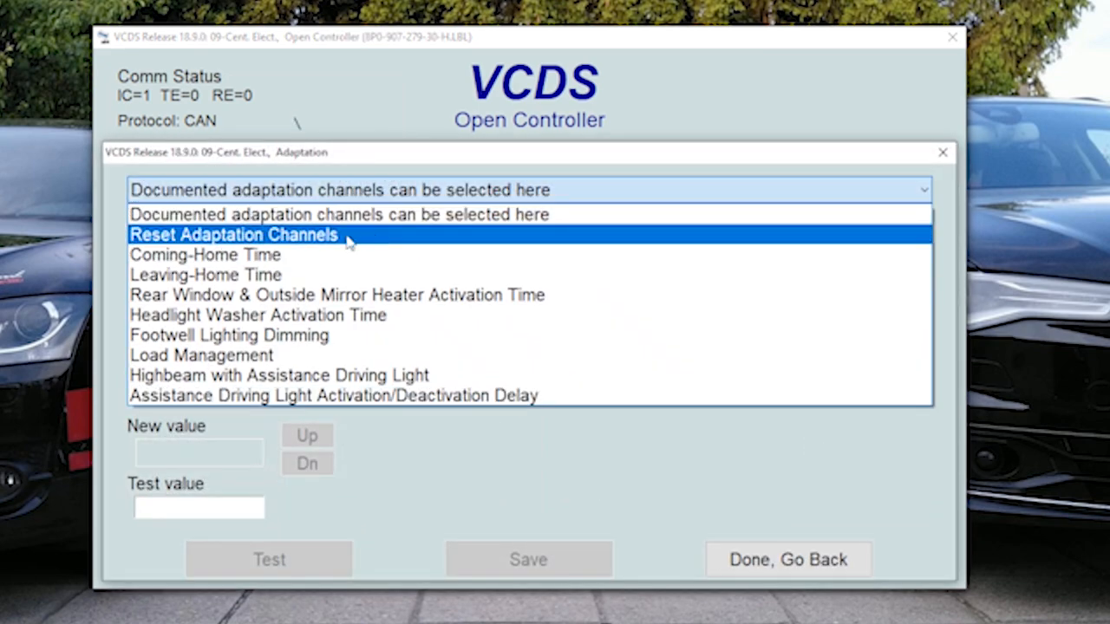
pyautogui.moveTo(205, 253)
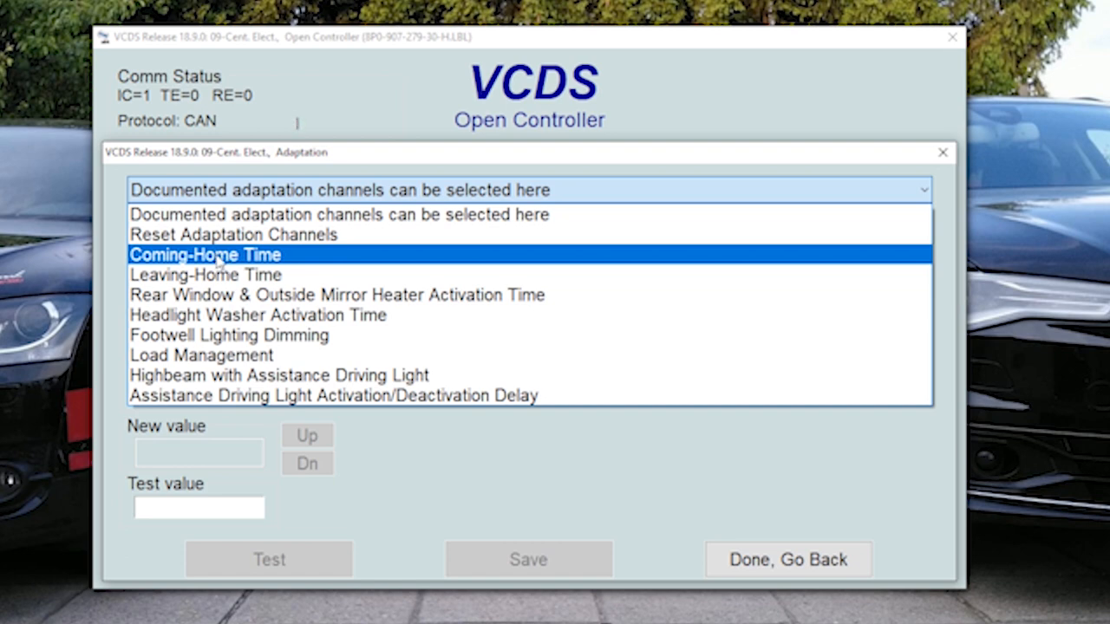
pyautogui.click(205, 254)
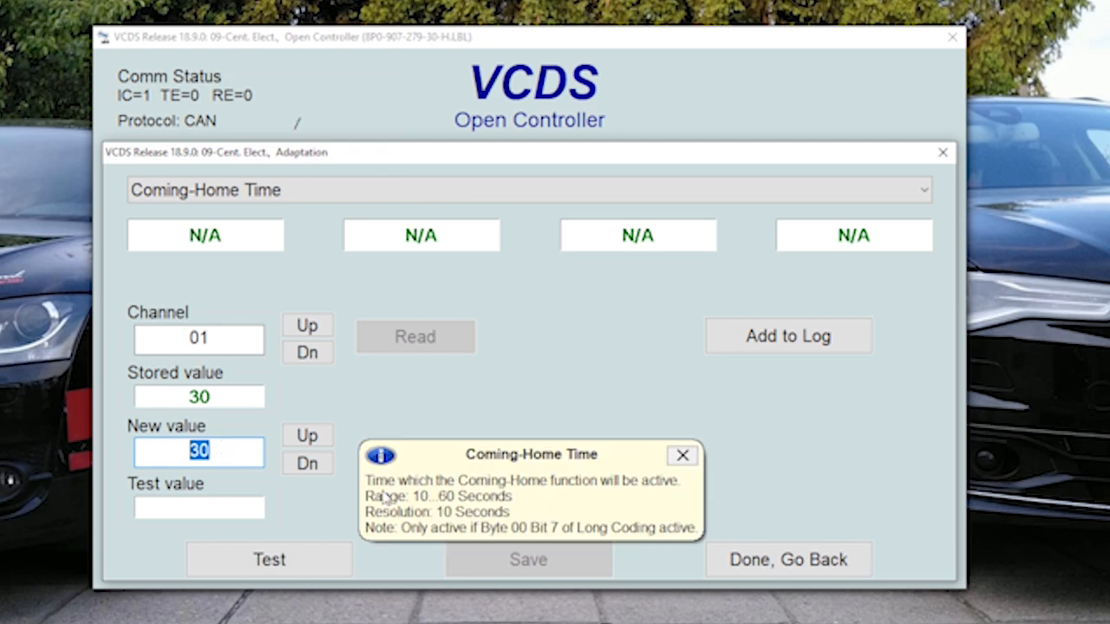
pyautogui.click(198, 451)
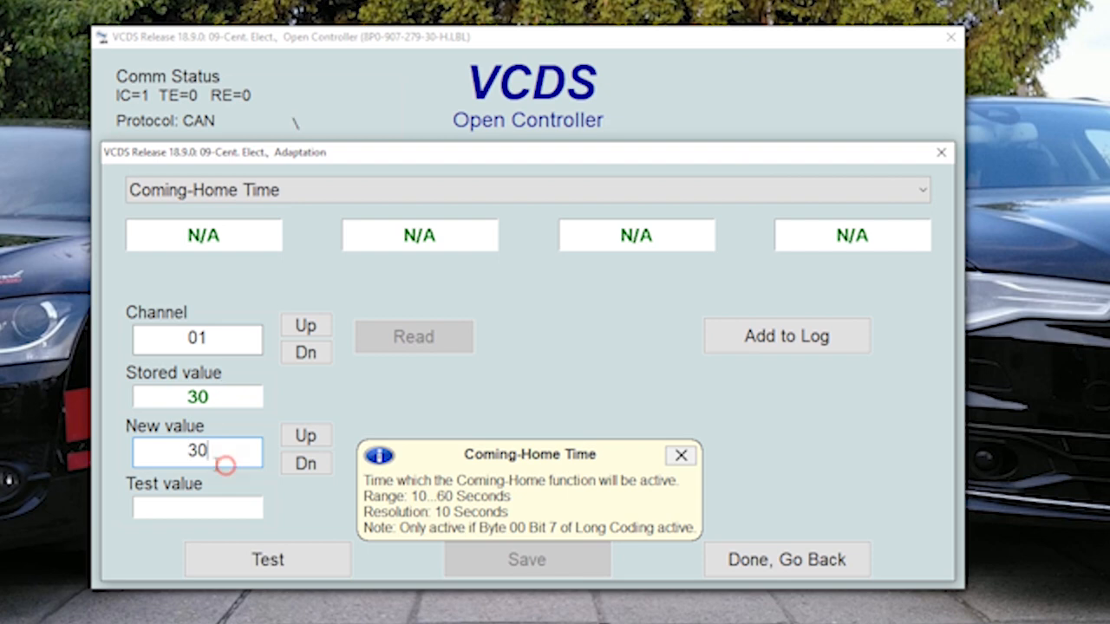
pyautogui.write('25')
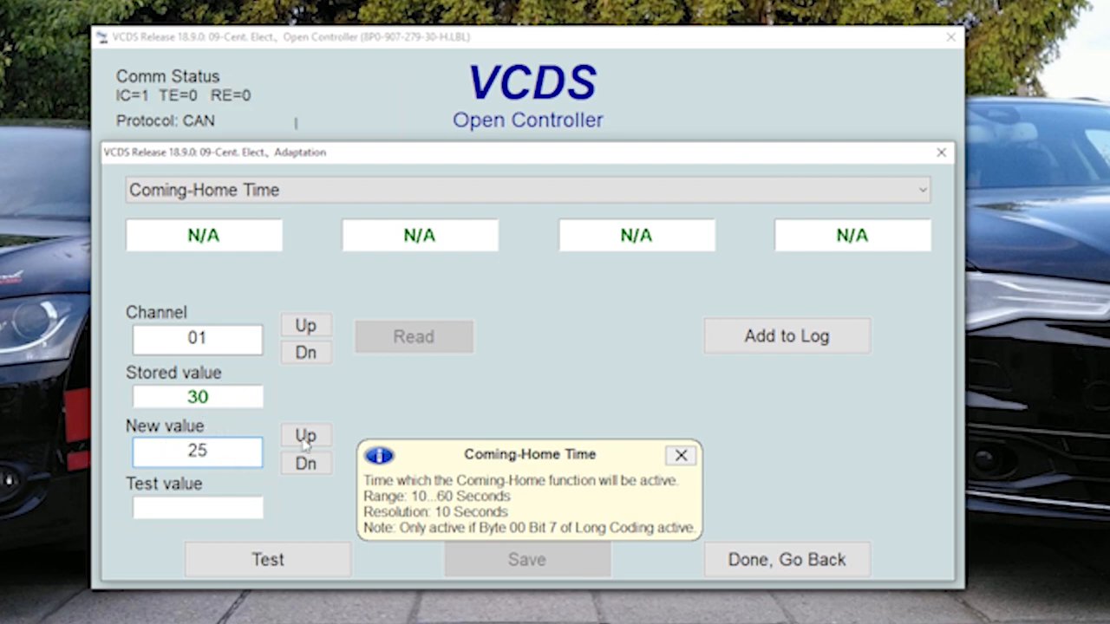
pyautogui.click(680, 455)
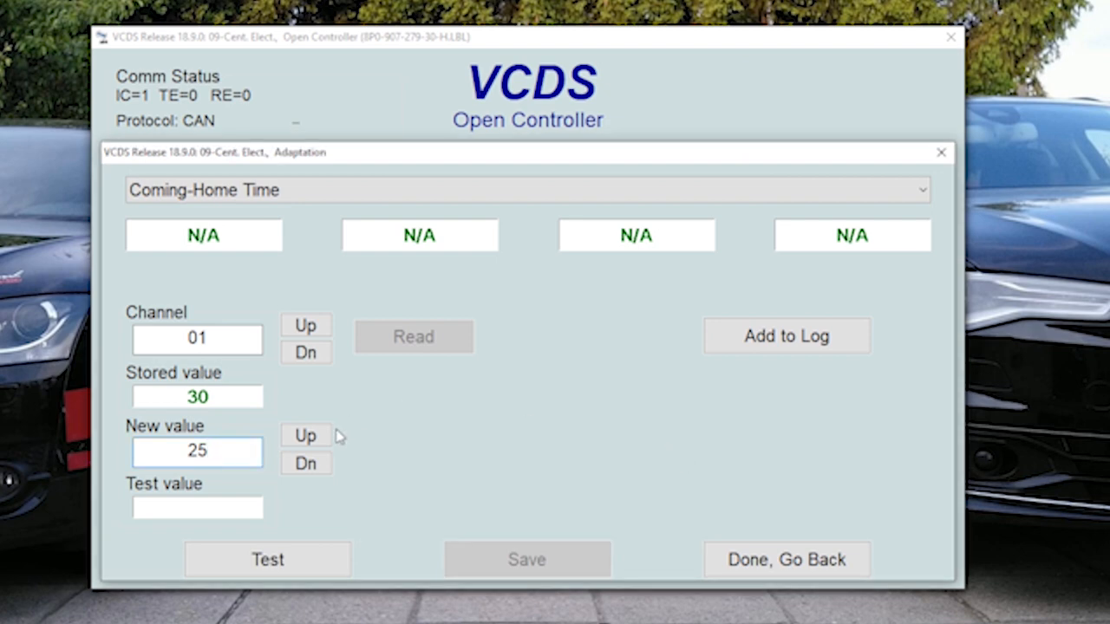
# - Test and save the new Coming-Home Time of 20, confirm with Yes and read back the stored value
pyautogui.click(267, 559)
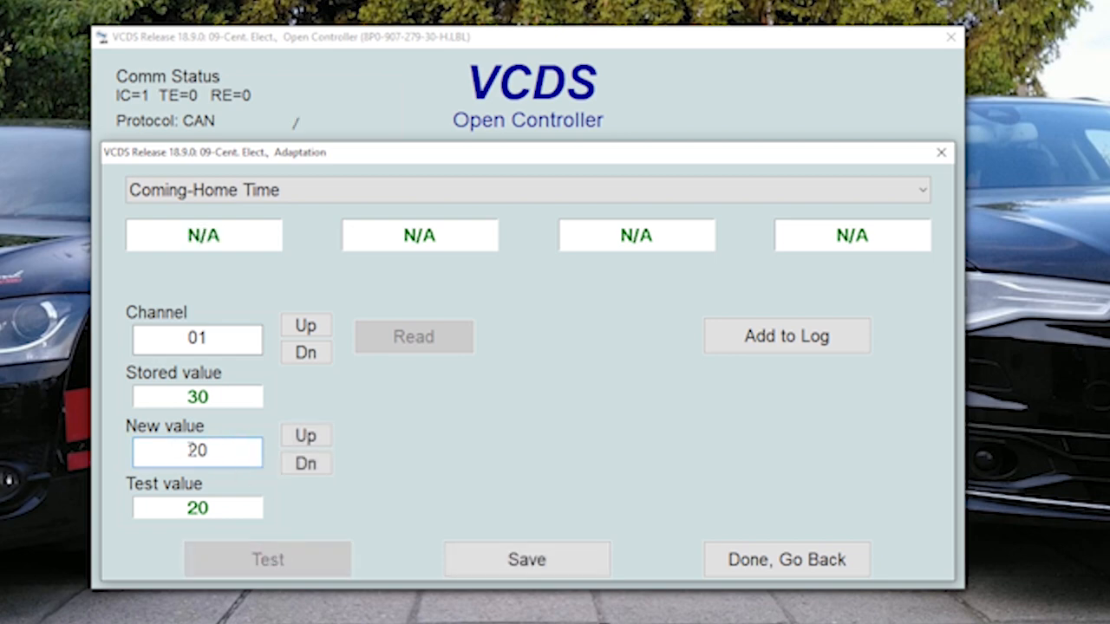
pyautogui.click(526, 559)
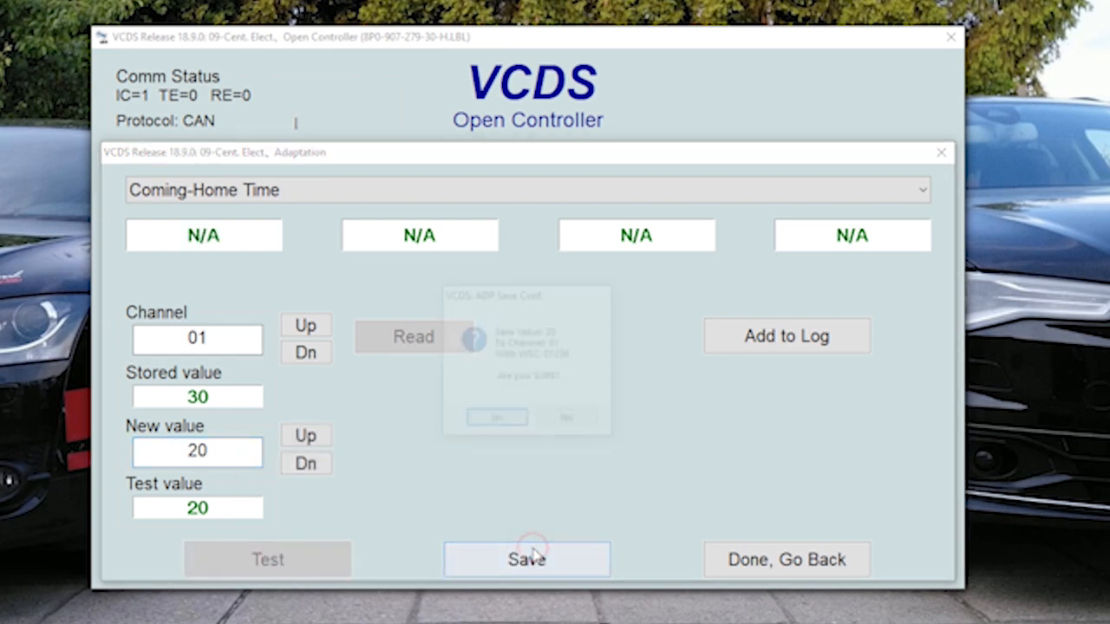
pyautogui.click(528, 558)
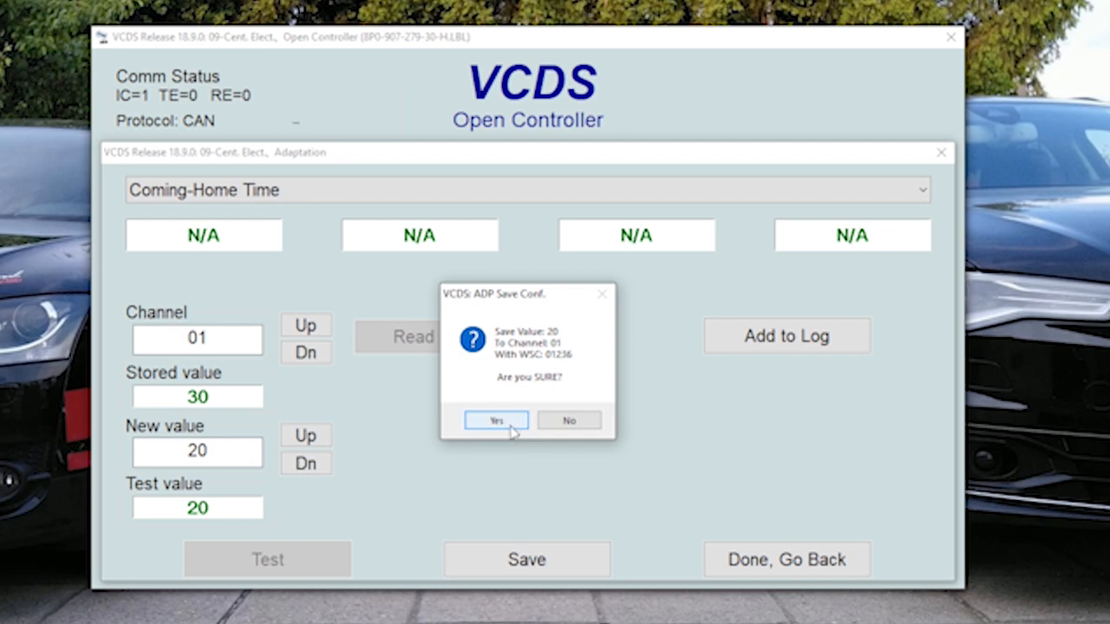
pyautogui.click(494, 421)
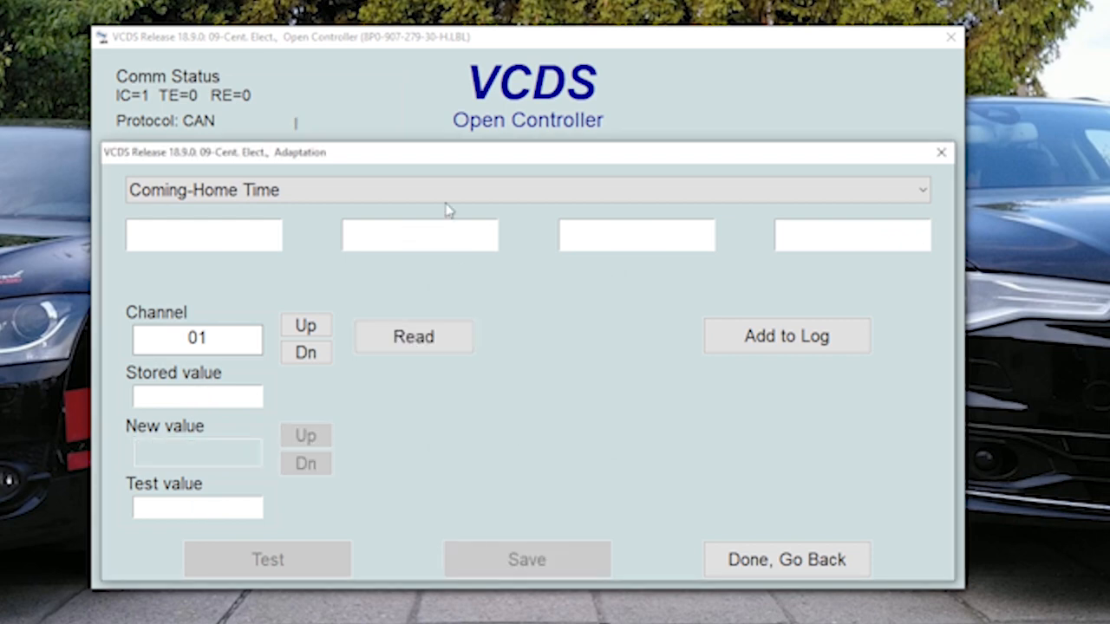
pyautogui.click(413, 336)
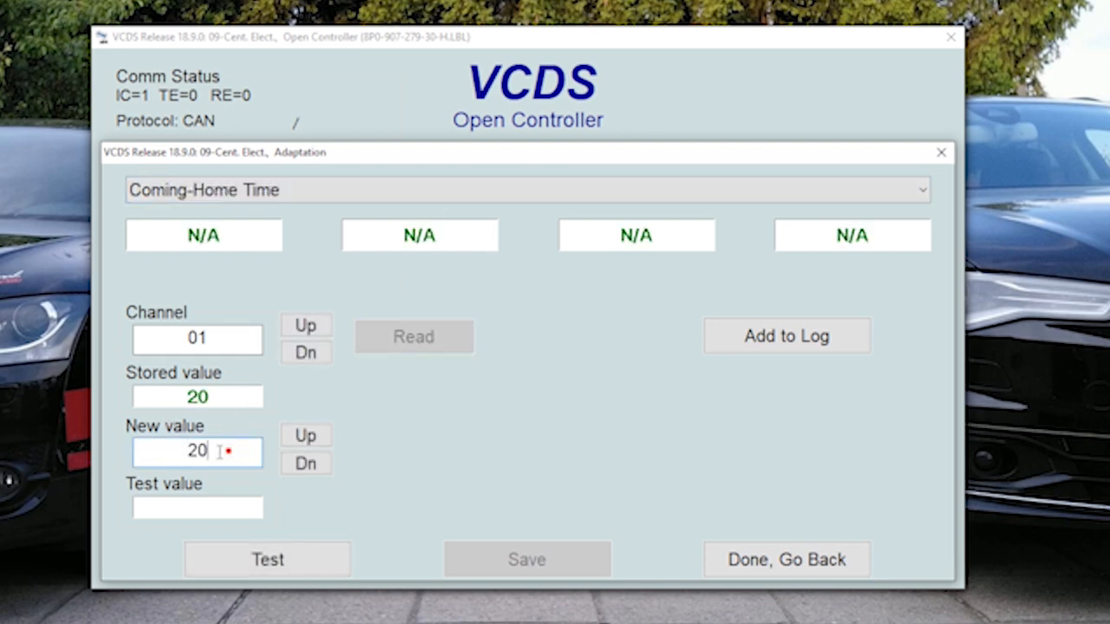
# - Return to the main screen, reselect 09-Cent. Elect. and bring up Coding - 07
pyautogui.click(785, 558)
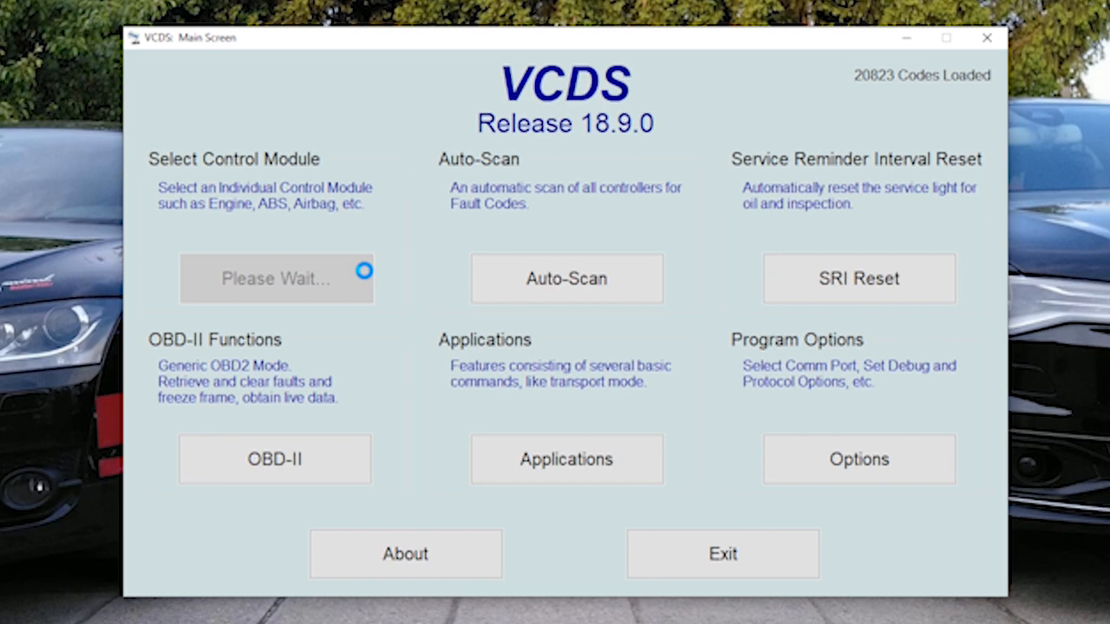
pyautogui.click(277, 277)
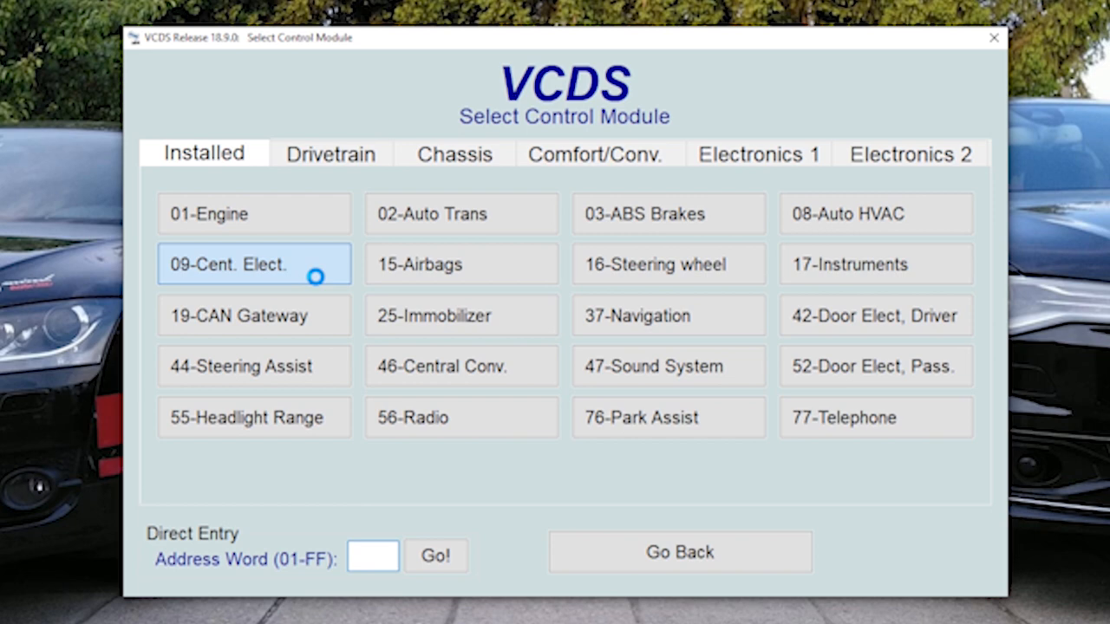
pyautogui.click(253, 264)
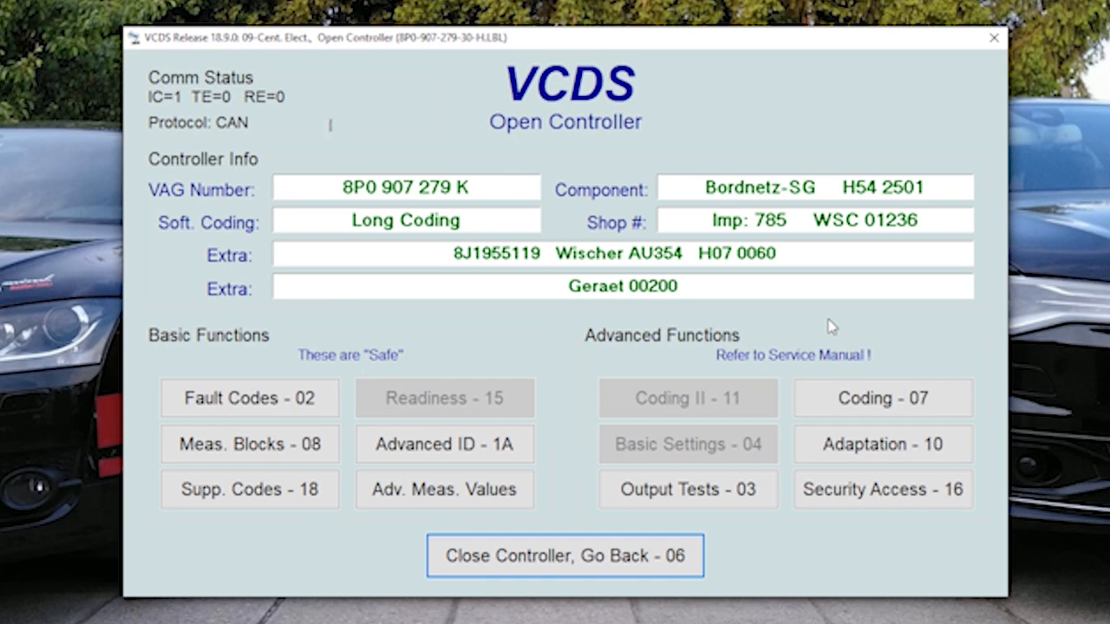
pyautogui.click(406, 220)
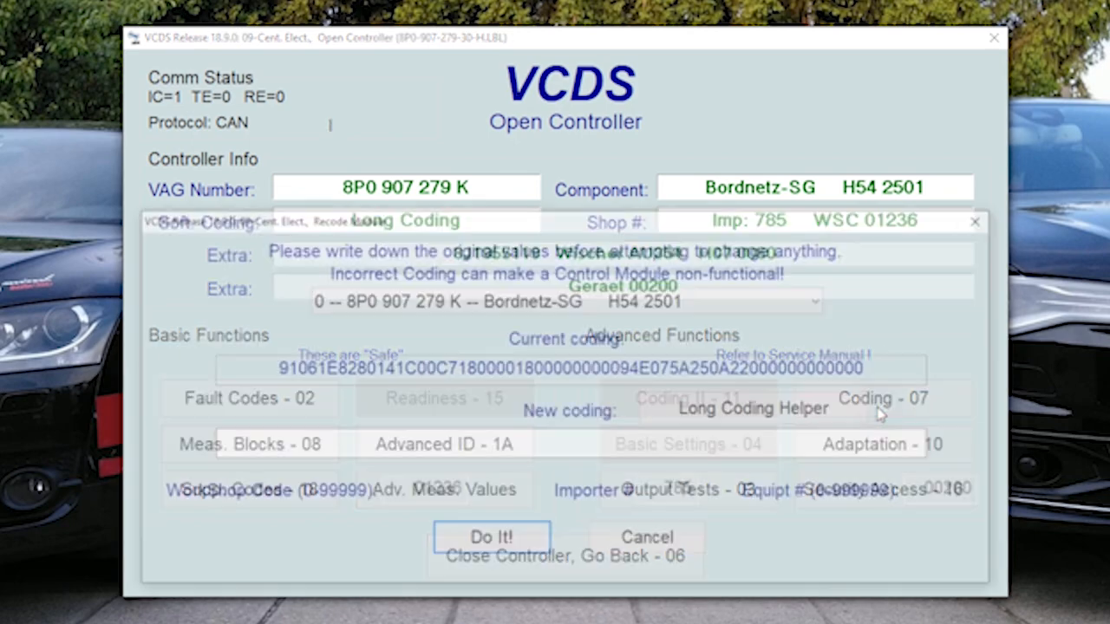
# - In Long Coding Helper at Byte 25, enable Bit 7 Emergency Brake Light Flashing (Delayed Shut-Off)
pyautogui.click(753, 410)
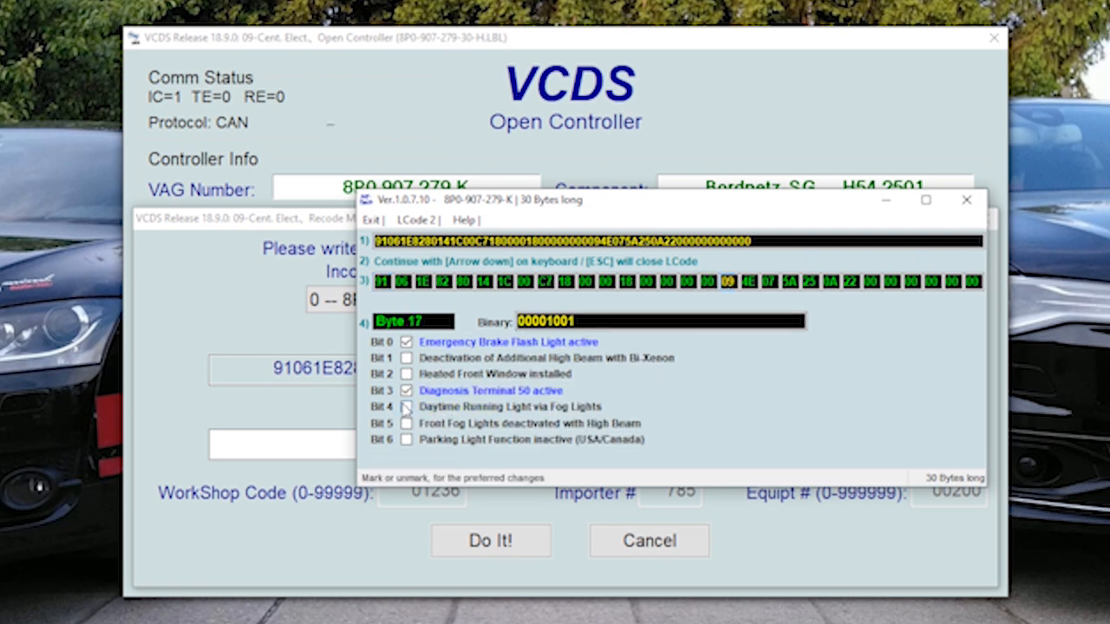
pyautogui.click(406, 406)
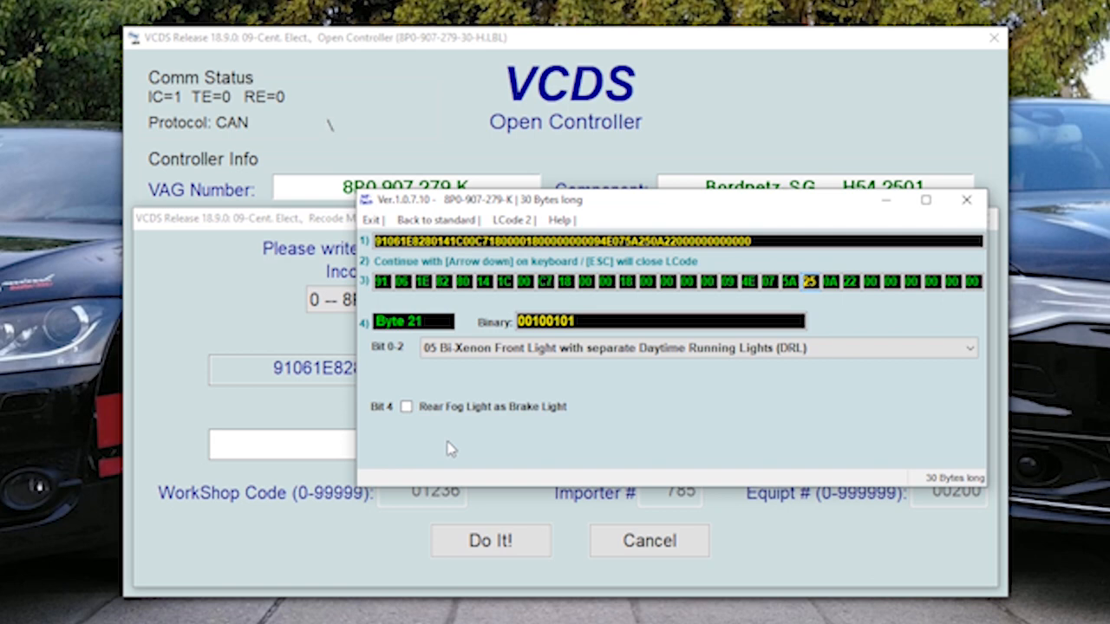
pyautogui.moveTo(770, 392)
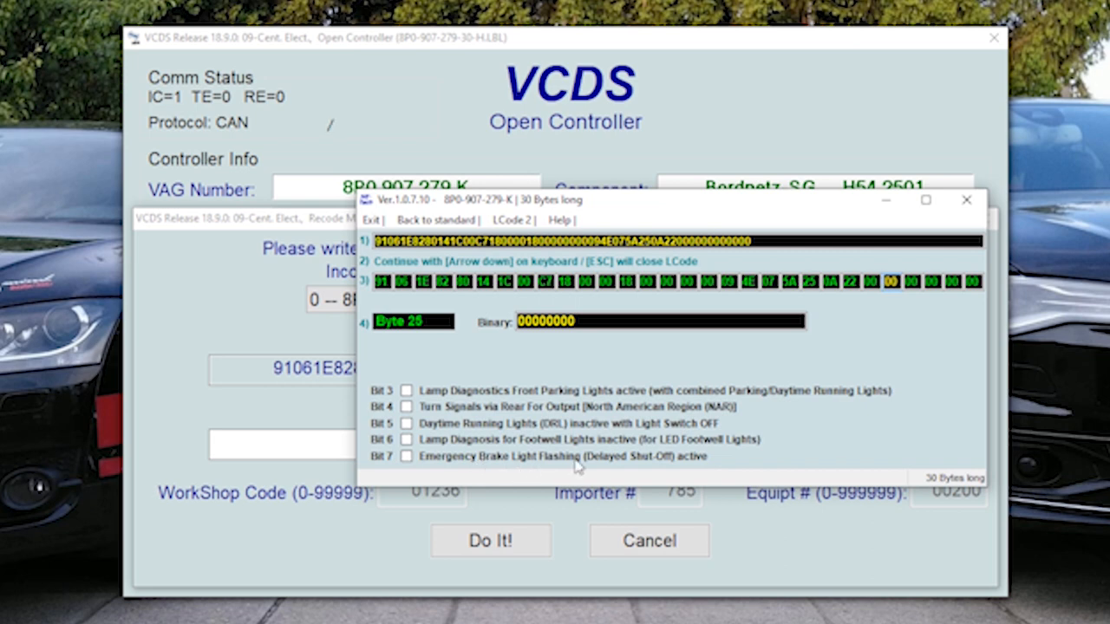
pyautogui.click(405, 458)
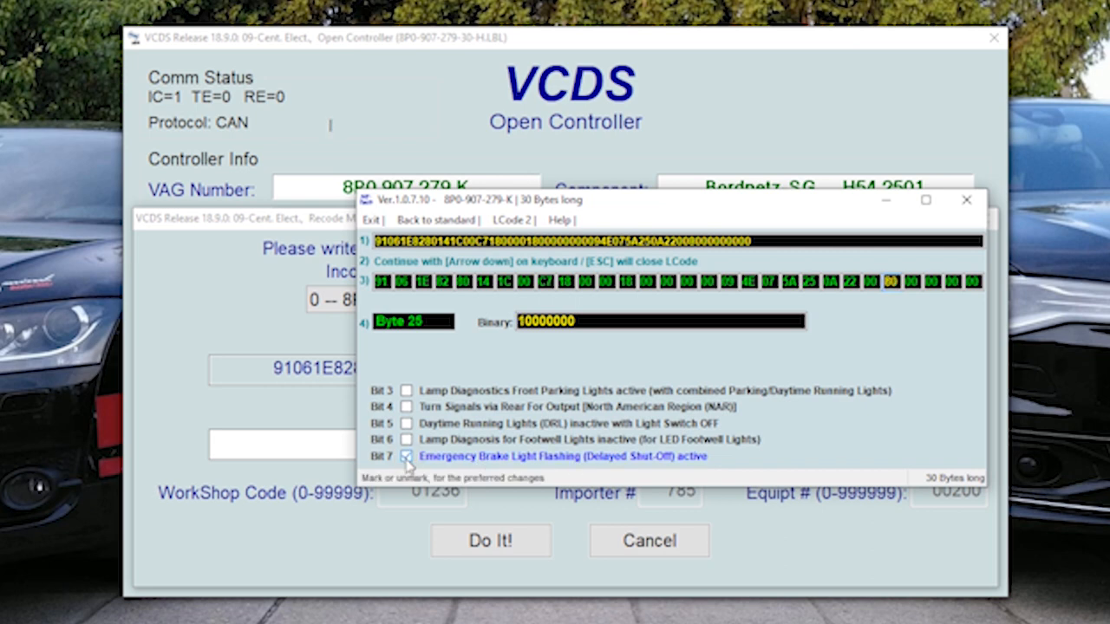
# - Return to the module list, reopen 09-Cent. Elect. and its Long Coding Helper
pyautogui.click(489, 541)
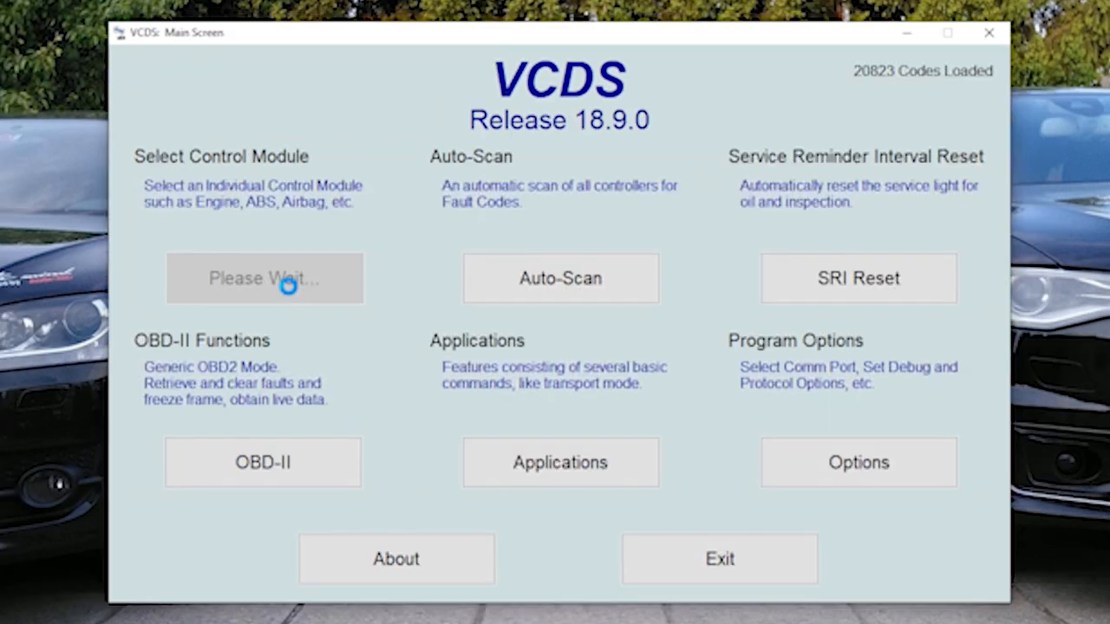
pyautogui.click(263, 277)
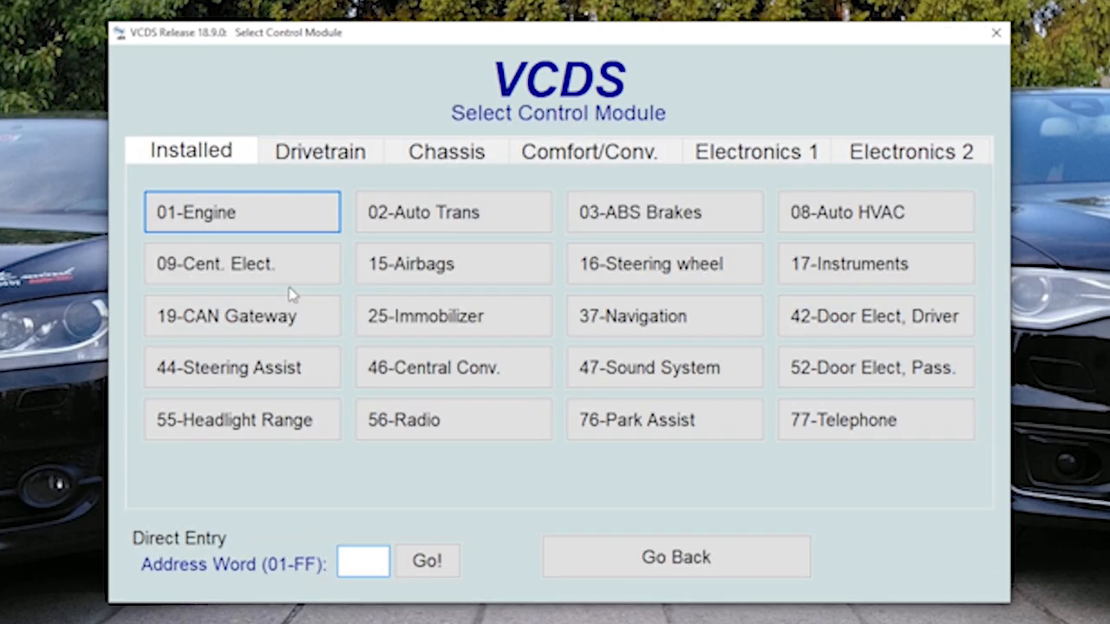
pyautogui.click(242, 264)
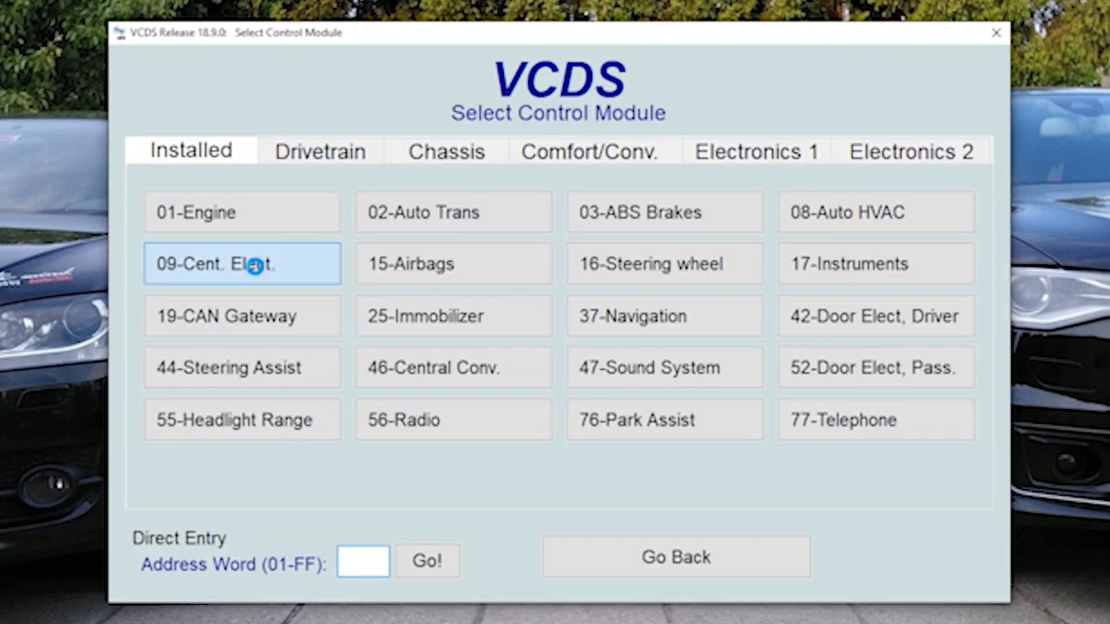
pyautogui.click(241, 264)
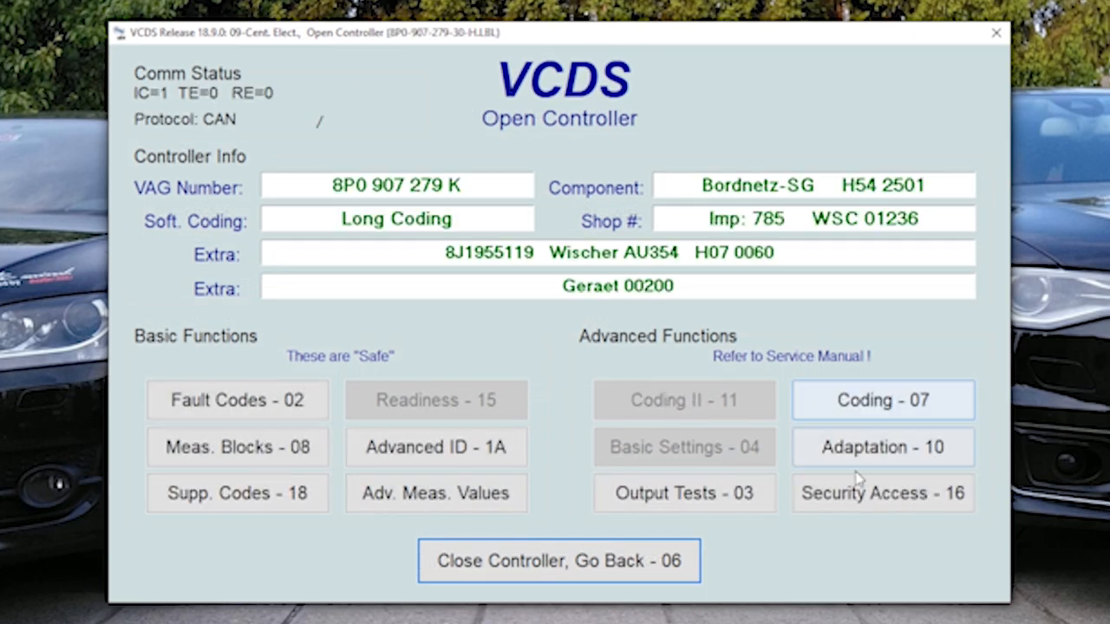
pyautogui.click(881, 399)
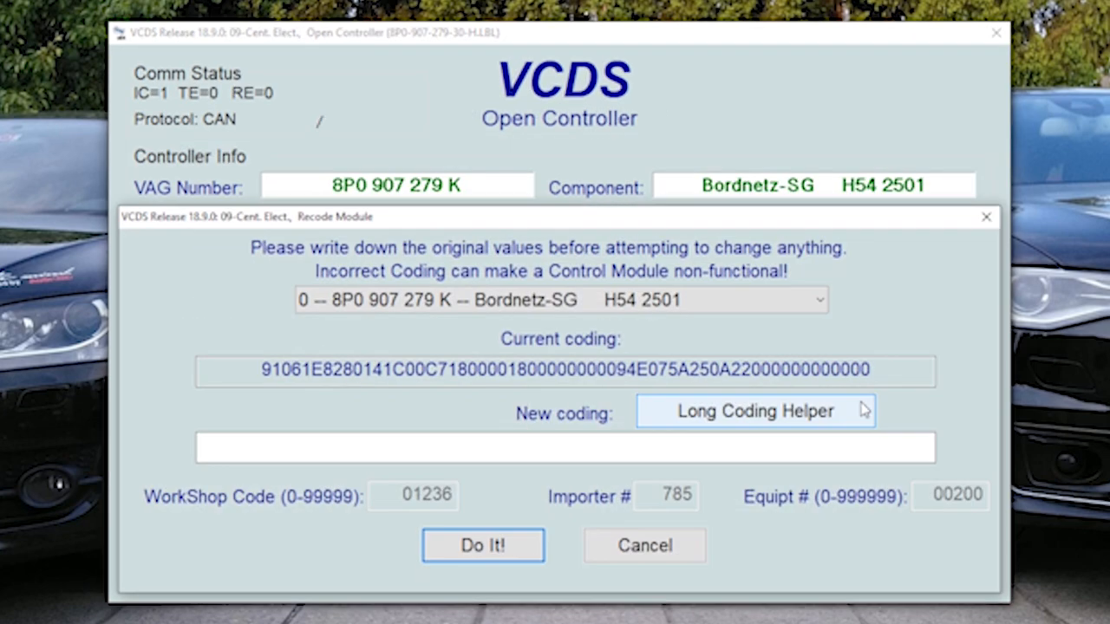
pyautogui.moveTo(747, 431)
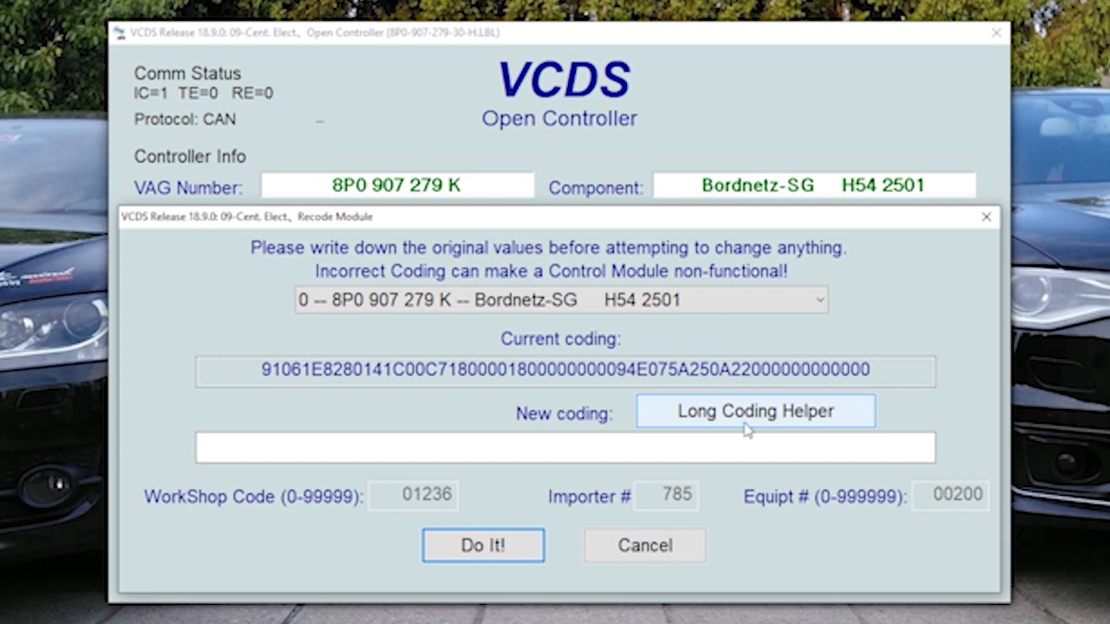
pyautogui.click(757, 411)
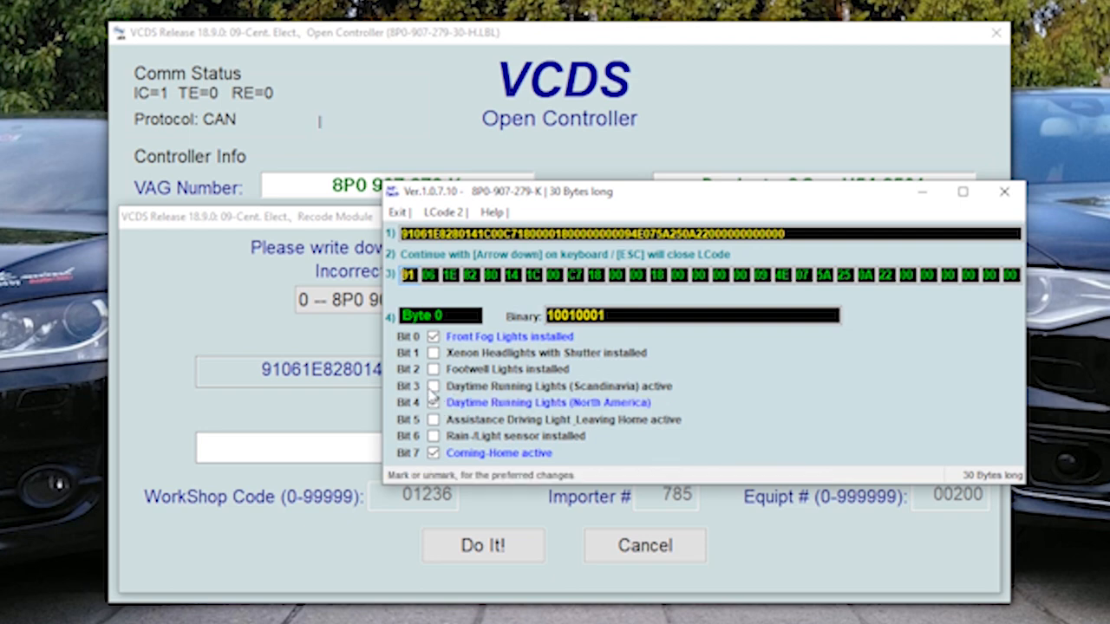
# - Enable Byte 0 Bit 3 Daytime Running Lights (Scandinavia), write the coding and confirm acceptance
pyautogui.click(434, 385)
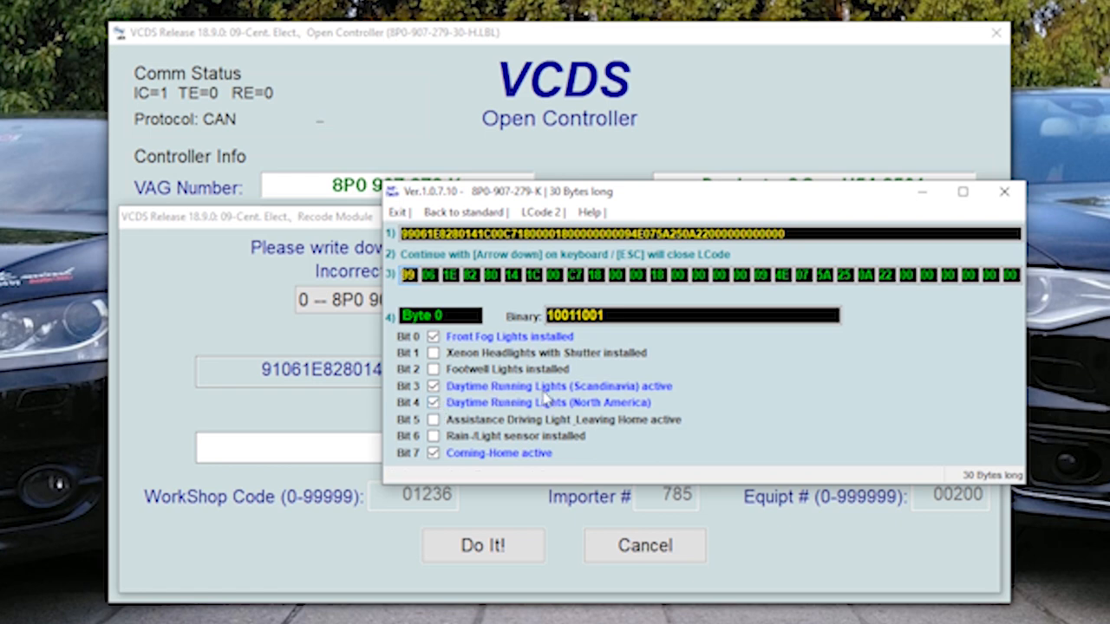
pyautogui.moveTo(575, 397)
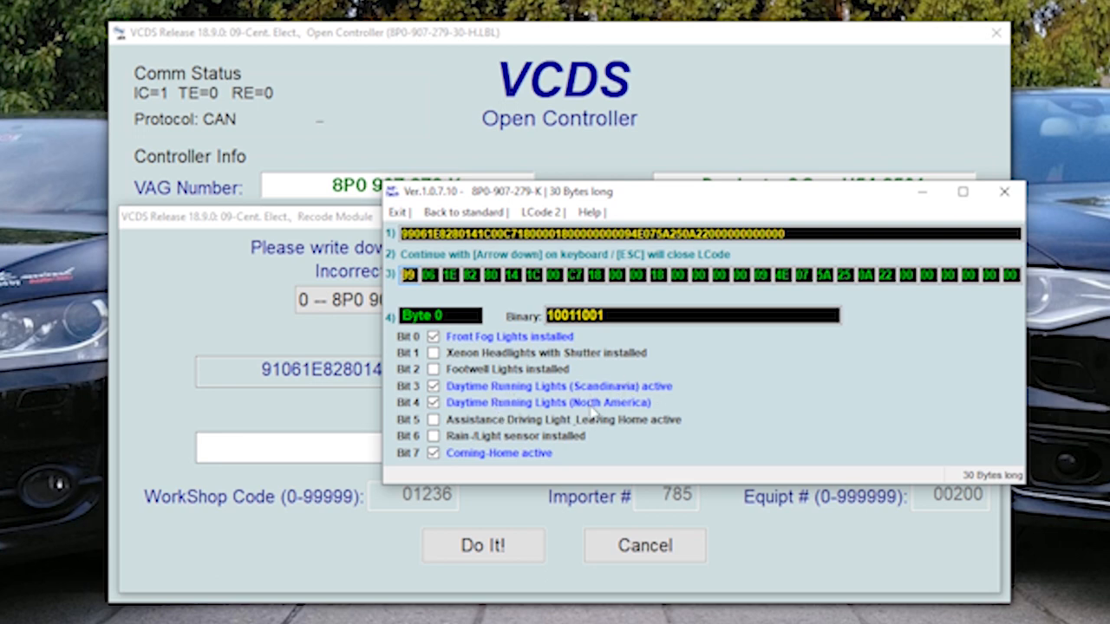
pyautogui.click(399, 212)
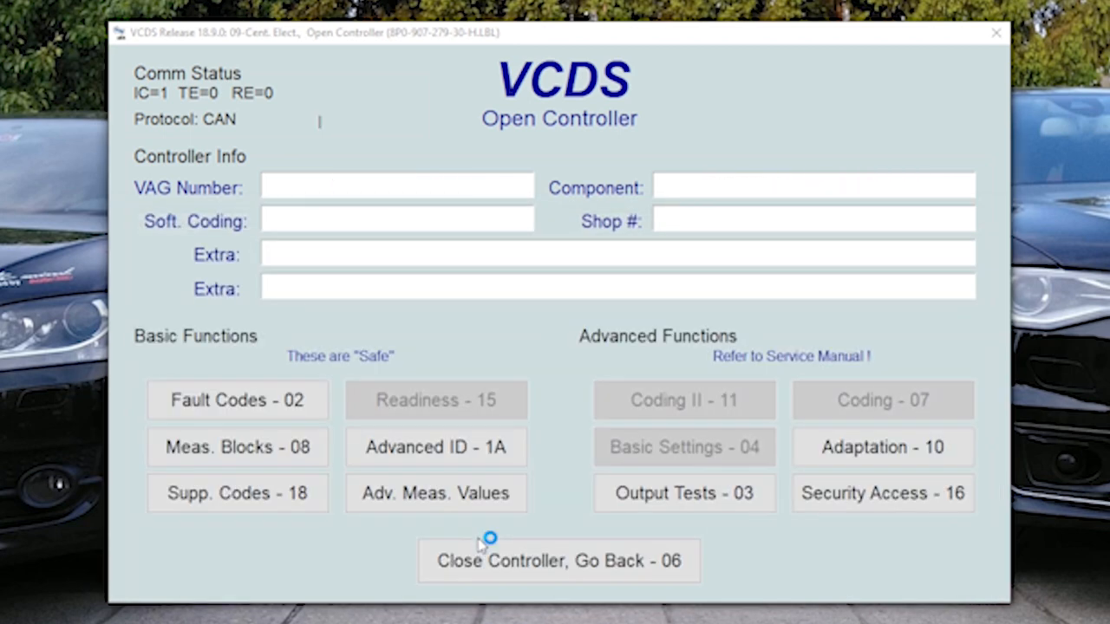
pyautogui.click(881, 399)
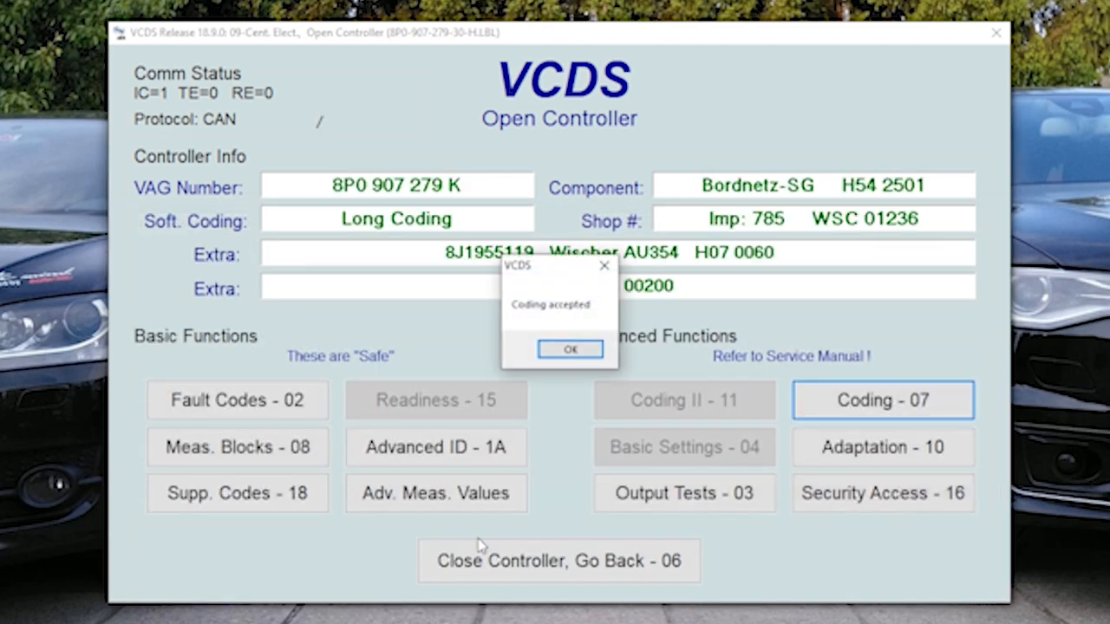
pyautogui.click(568, 349)
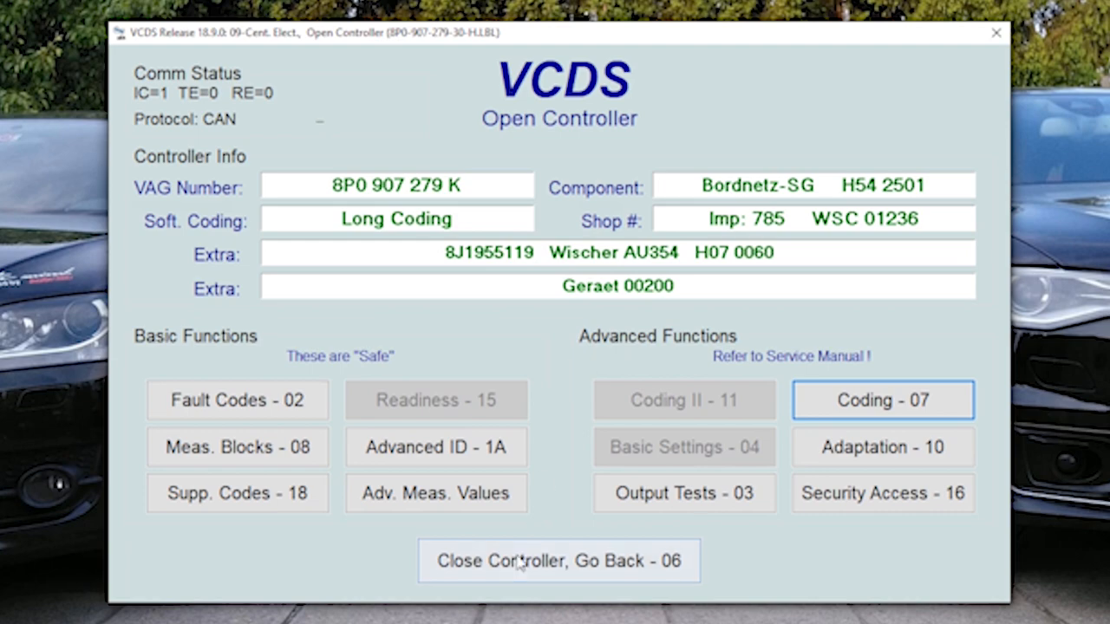
# - Close central electronics and open the 17-Instruments controller's coding screen
pyautogui.click(559, 561)
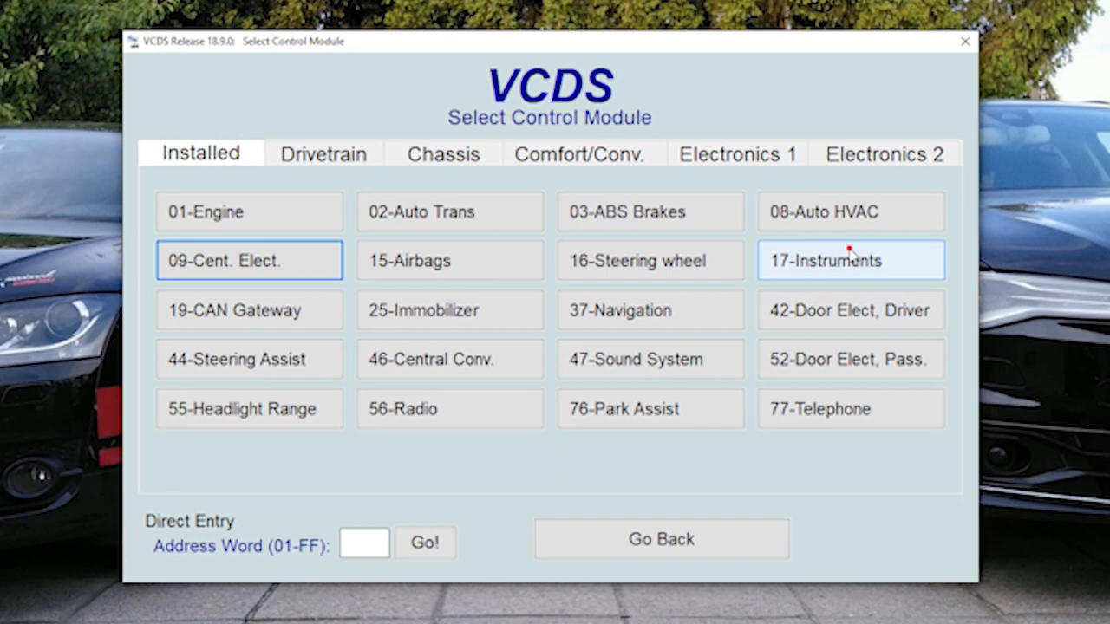
pyautogui.click(849, 260)
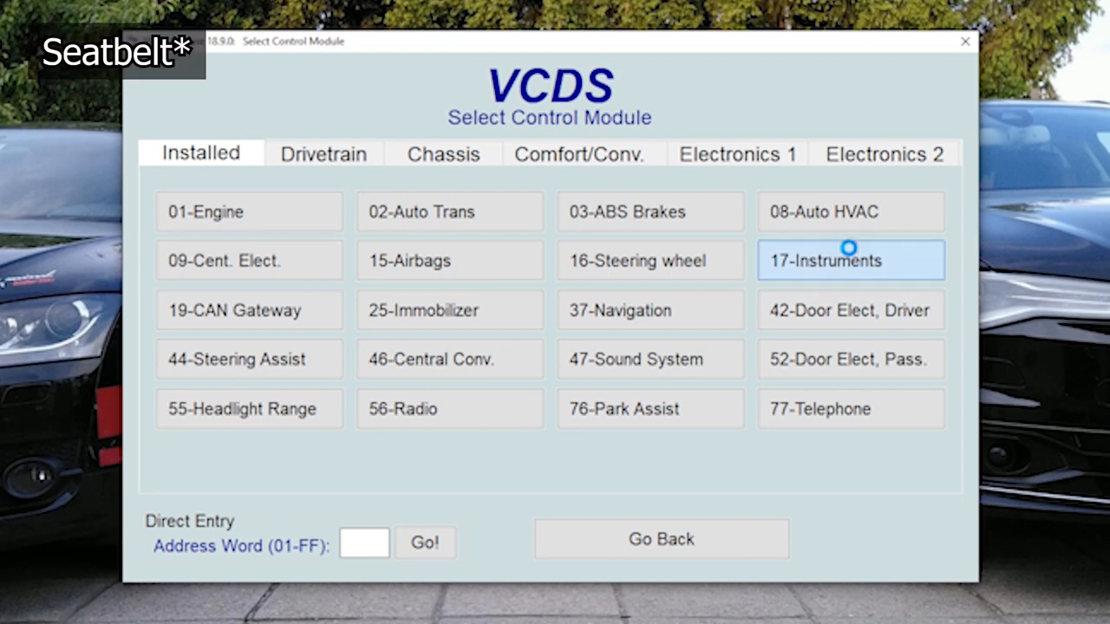
pyautogui.click(850, 260)
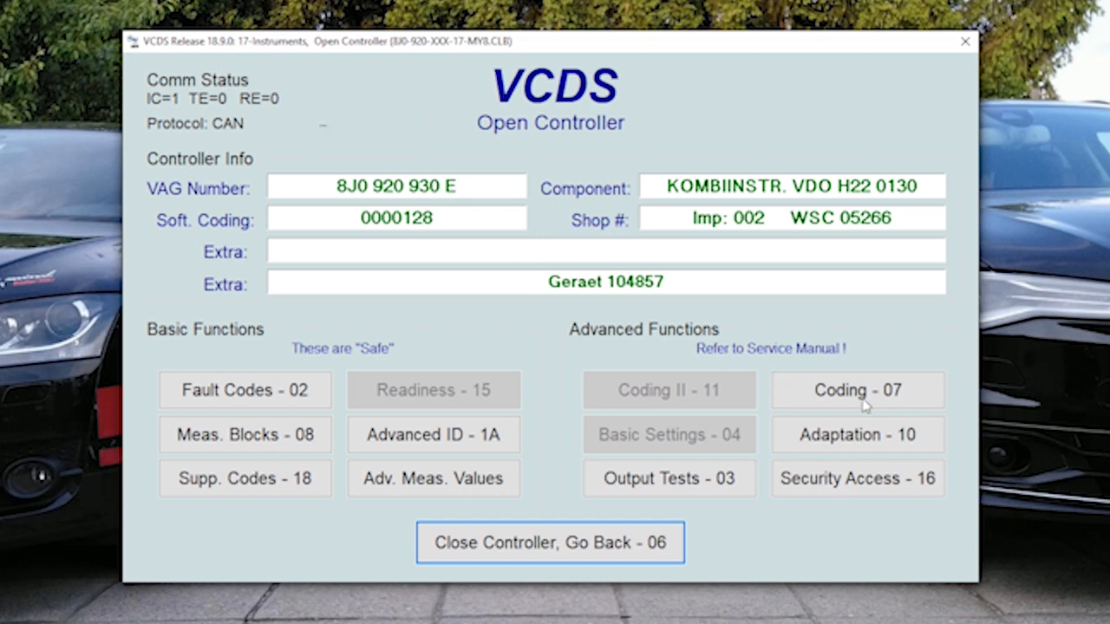
pyautogui.click(856, 390)
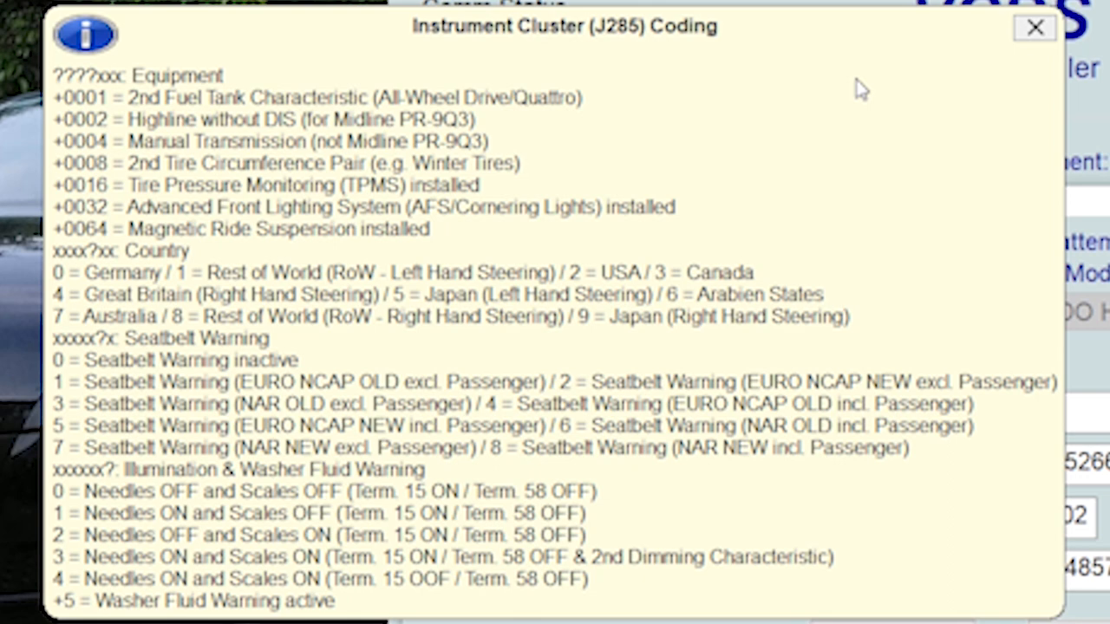
pyautogui.moveTo(299, 357)
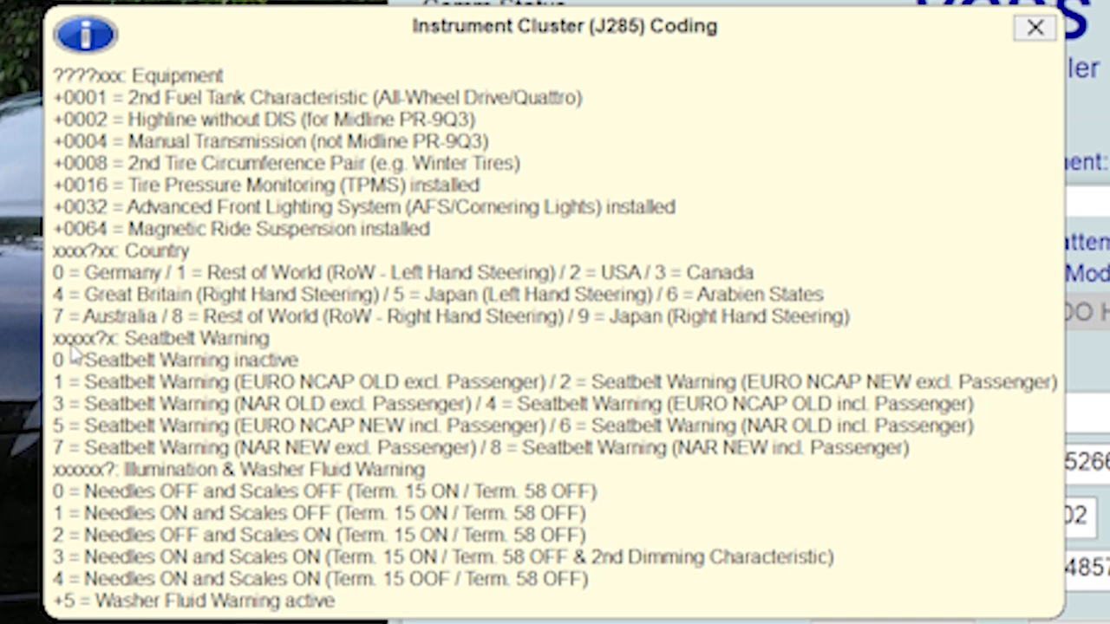
pyautogui.moveTo(104, 343)
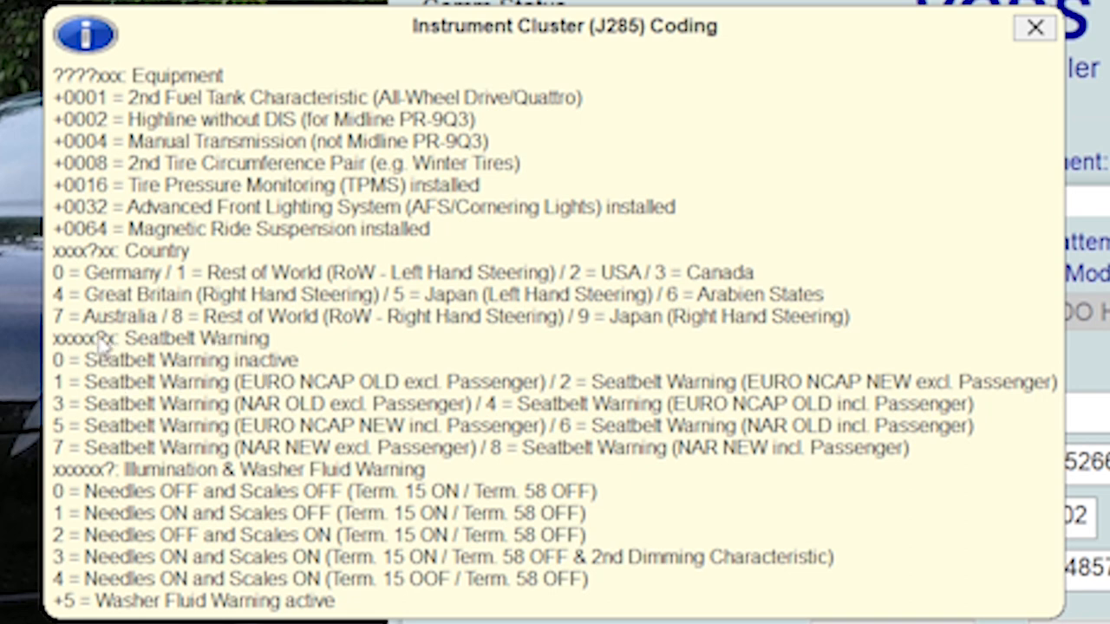
pyautogui.moveTo(103, 351)
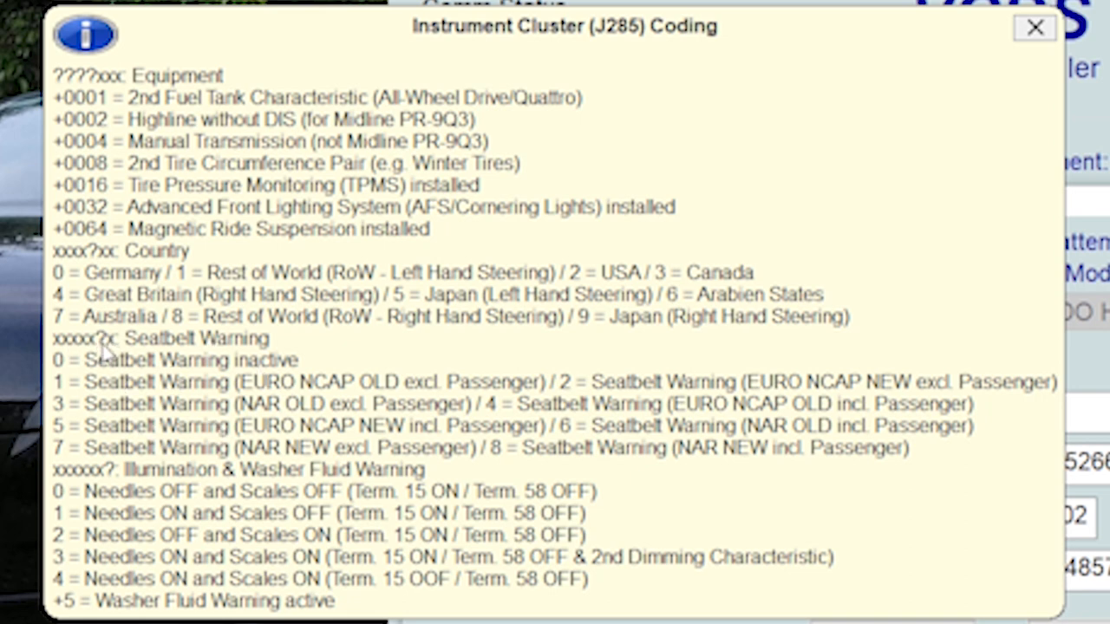
pyautogui.moveTo(83, 435)
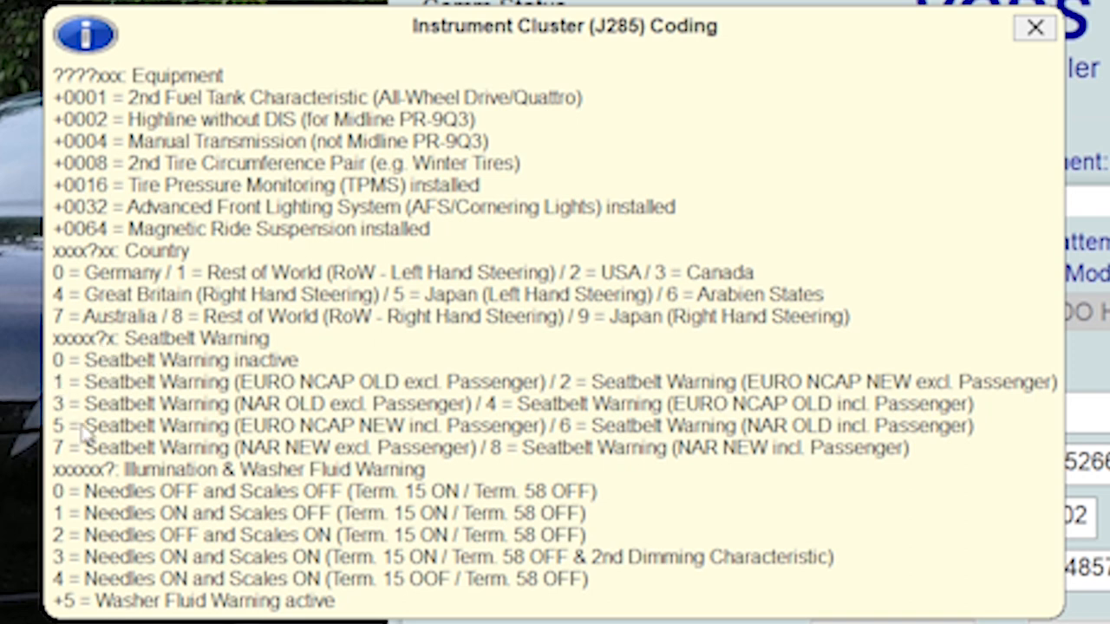
pyautogui.moveTo(108, 368)
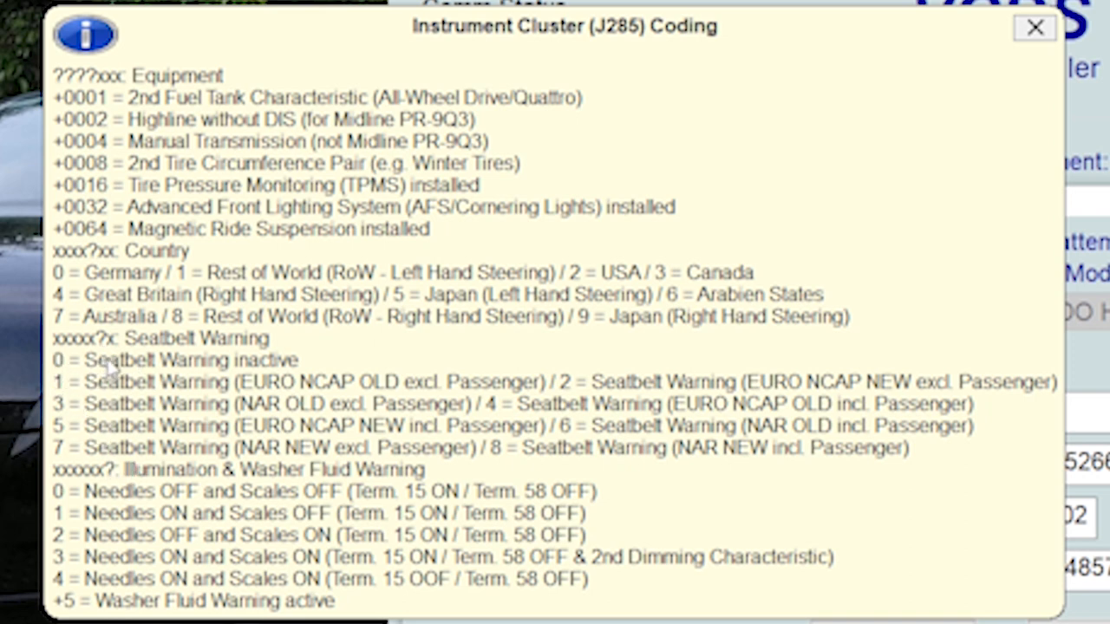
pyautogui.moveTo(122, 373)
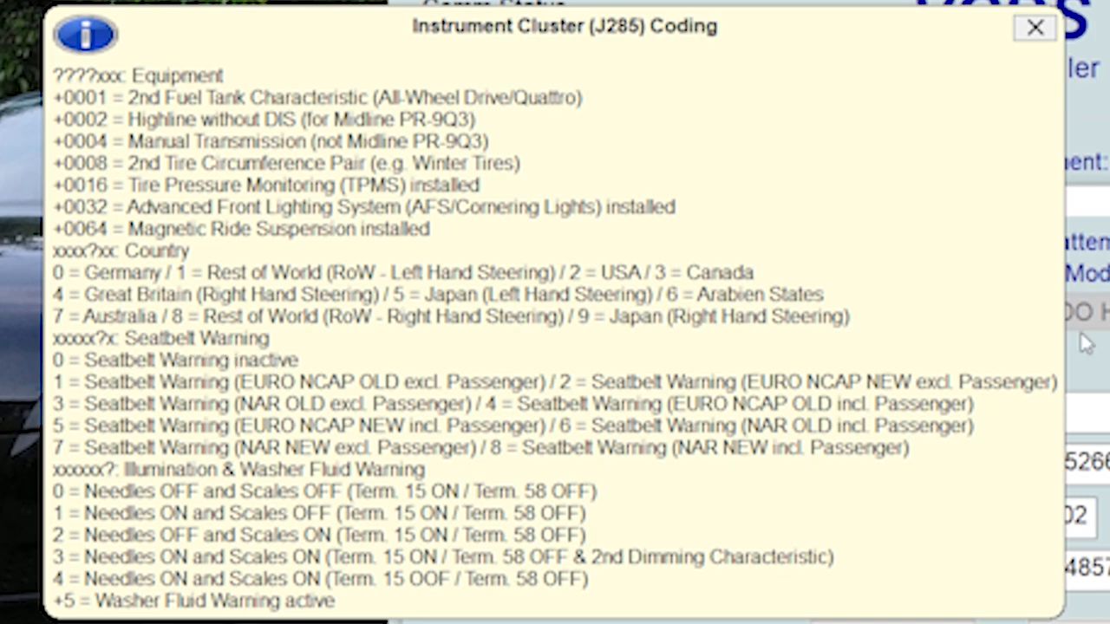
# - Recode the instrument cluster to 0000108 (seatbelt warning inactive) and confirm Coding accepted
pyautogui.click(1033, 28)
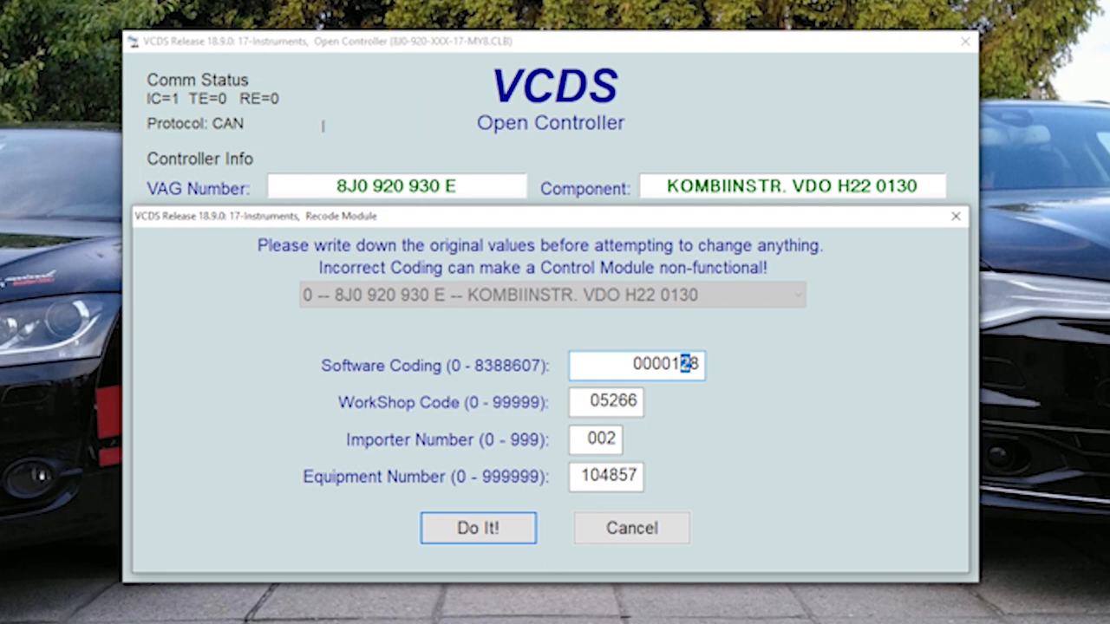
pyautogui.write('0000108')
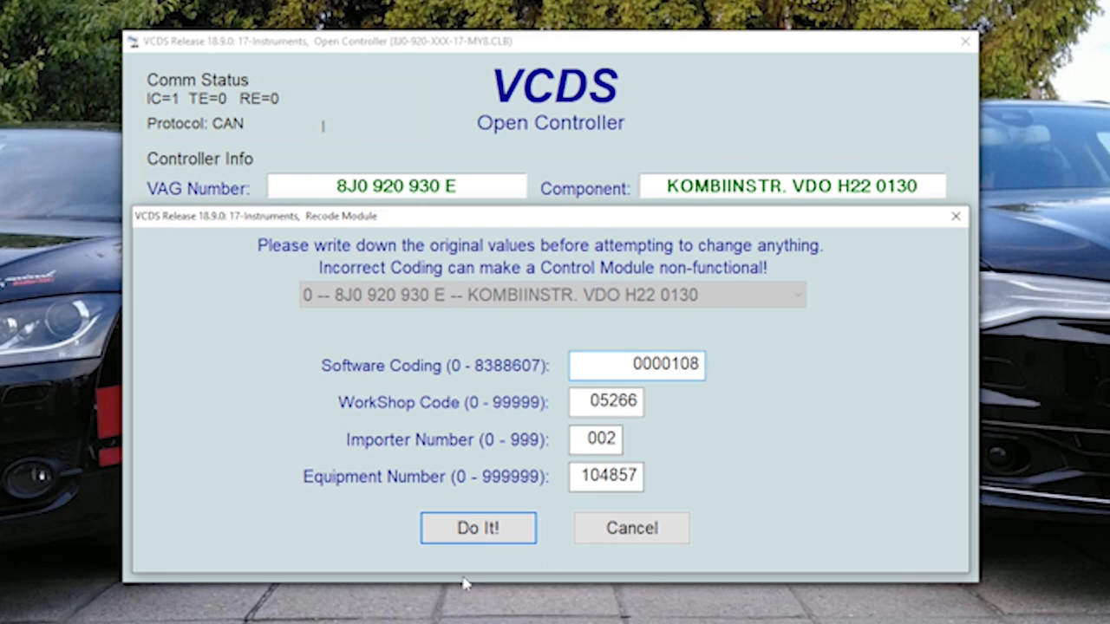
pyautogui.click(479, 528)
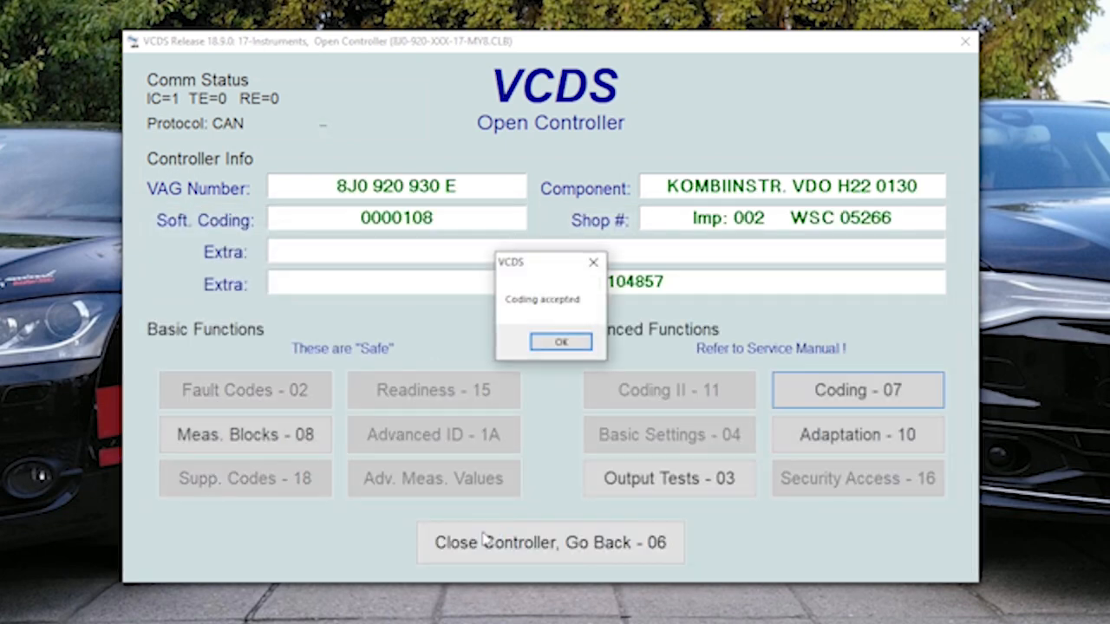
pyautogui.click(560, 340)
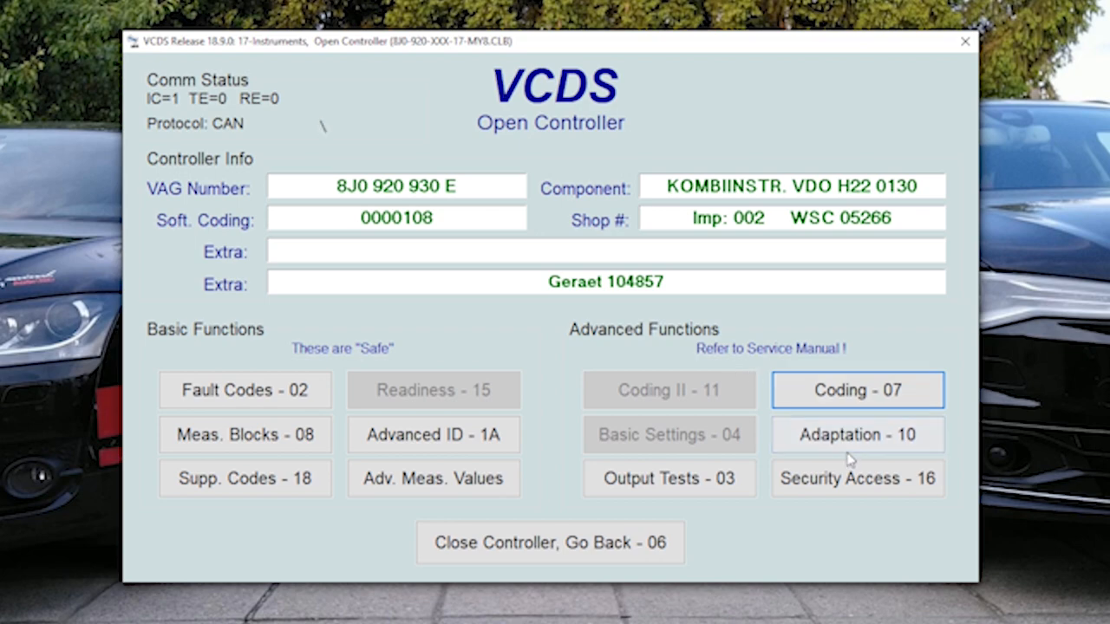
pyautogui.click(857, 434)
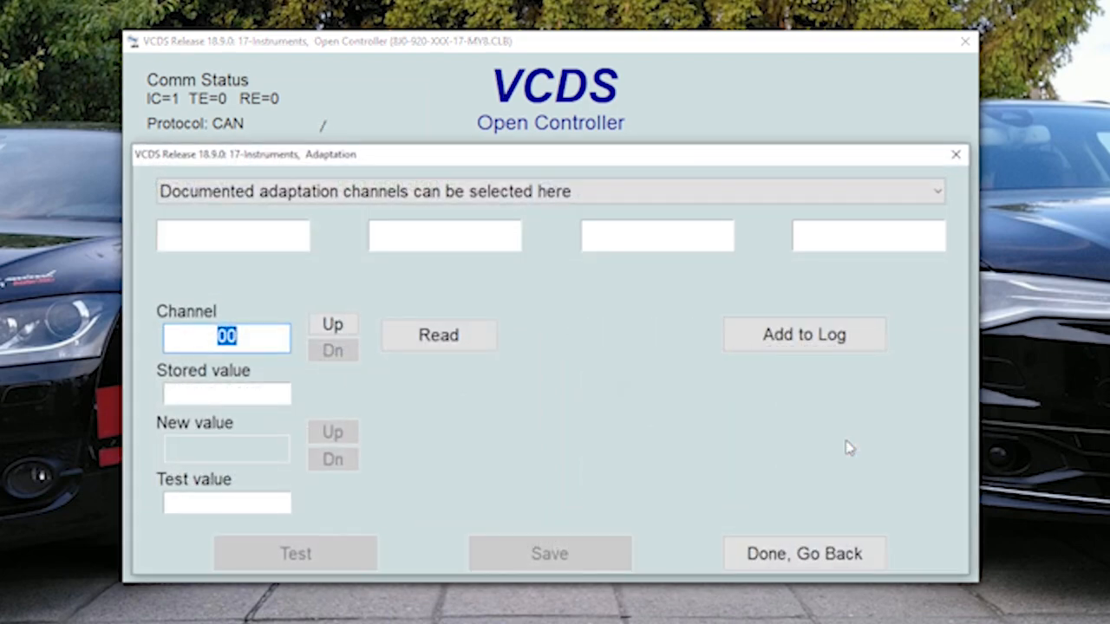
pyautogui.click(550, 191)
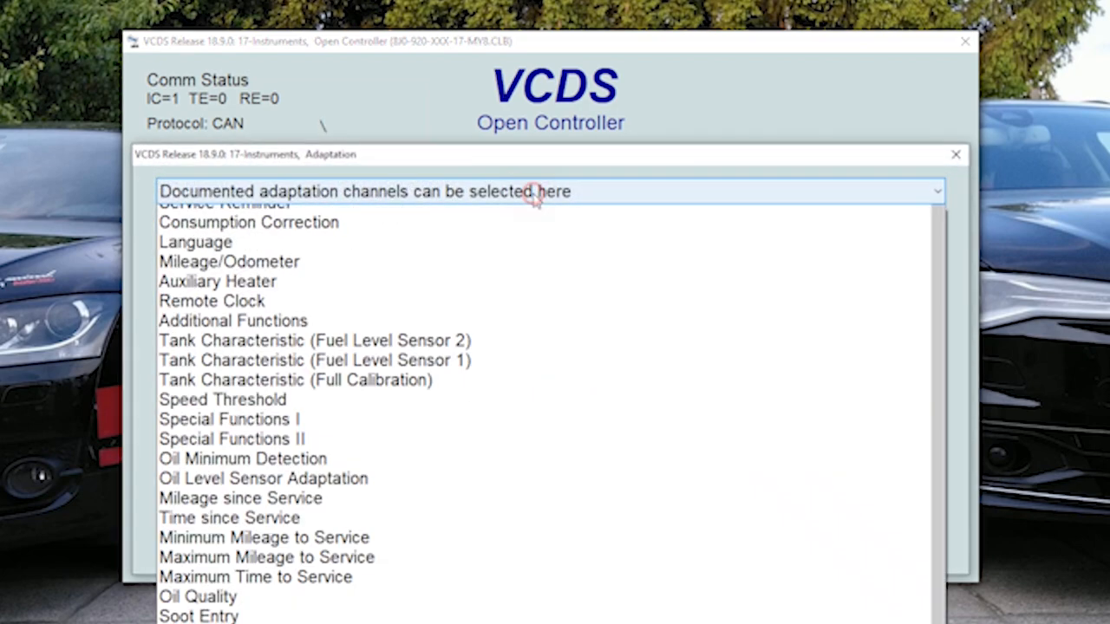
pyautogui.click(267, 557)
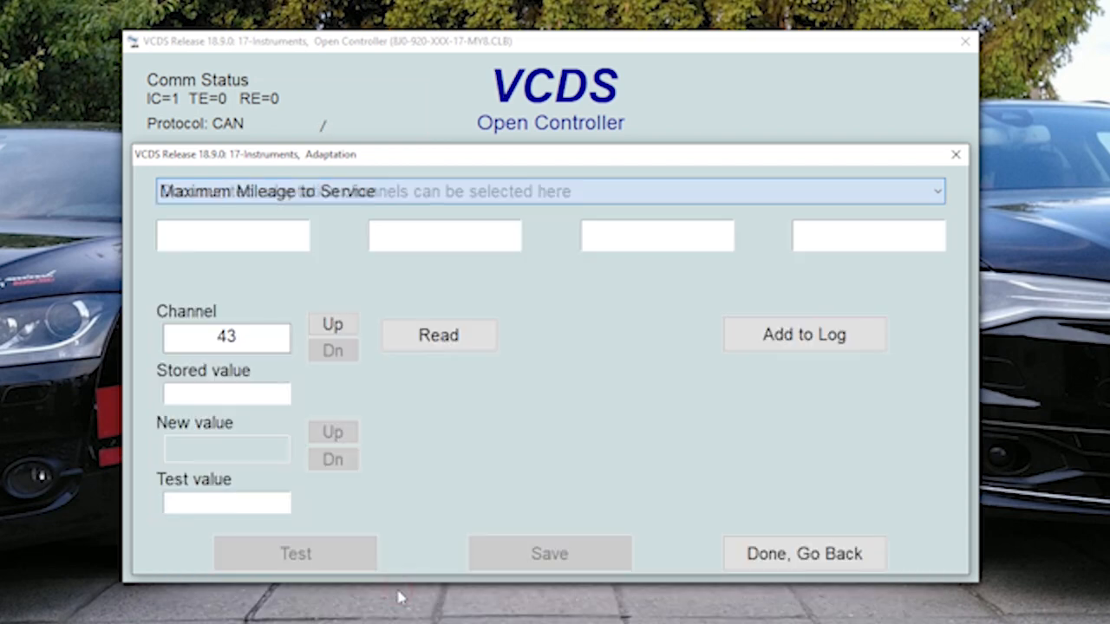
pyautogui.click(437, 334)
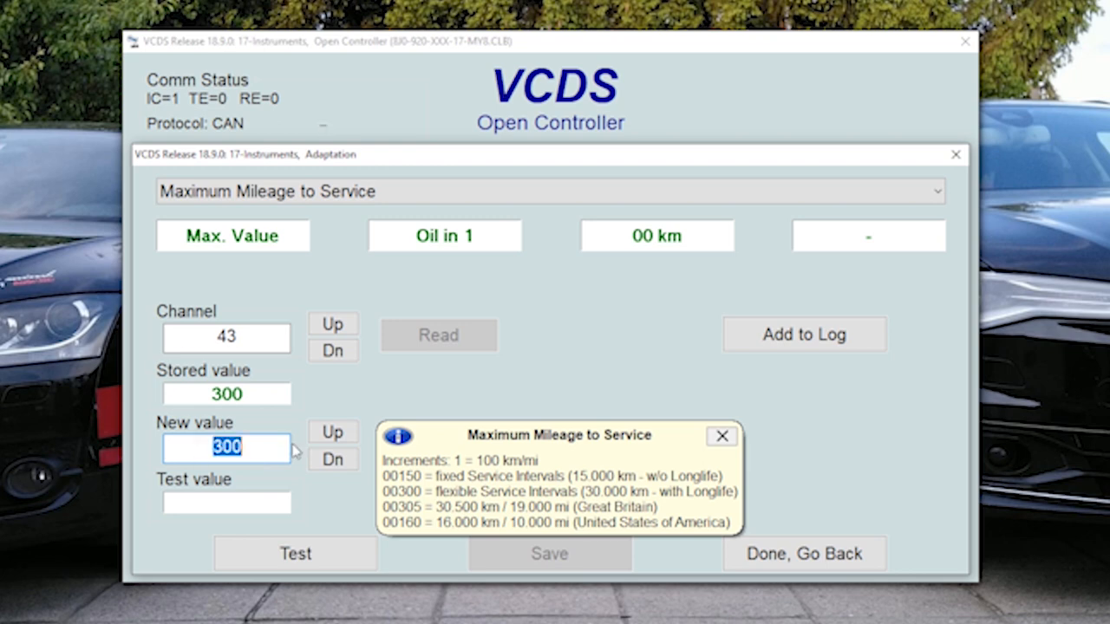
pyautogui.click(333, 325)
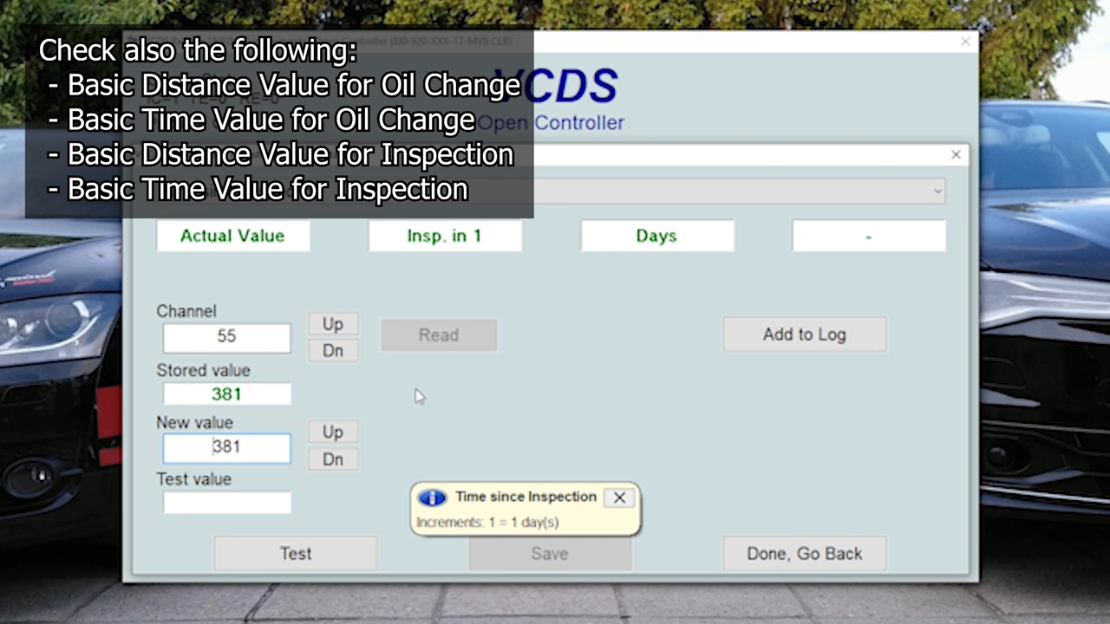
pyautogui.moveTo(195, 425)
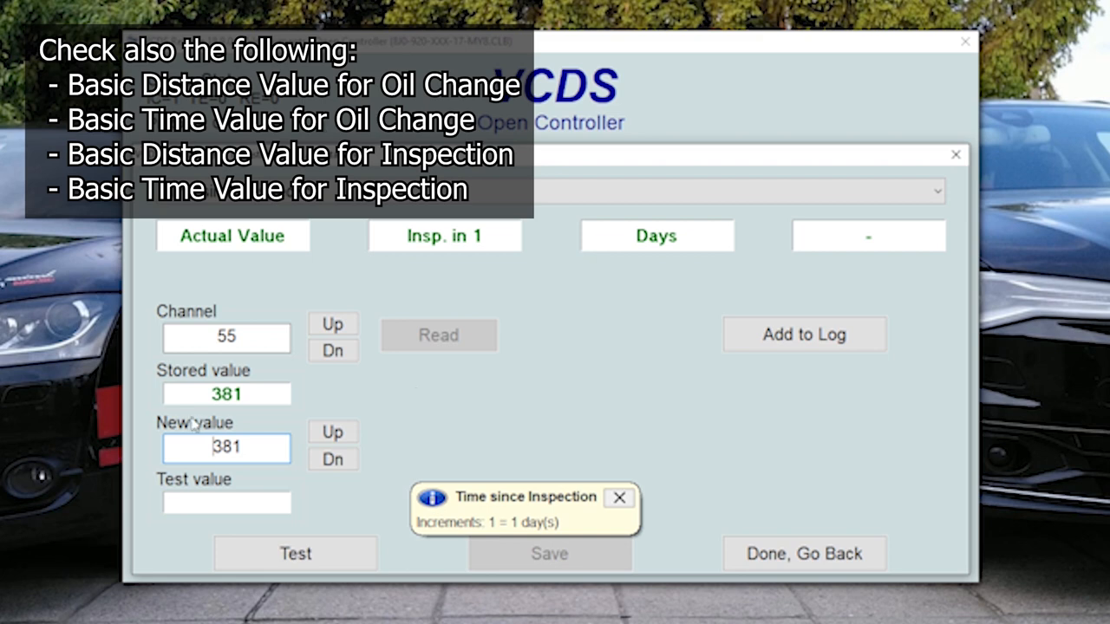
pyautogui.moveTo(281, 253)
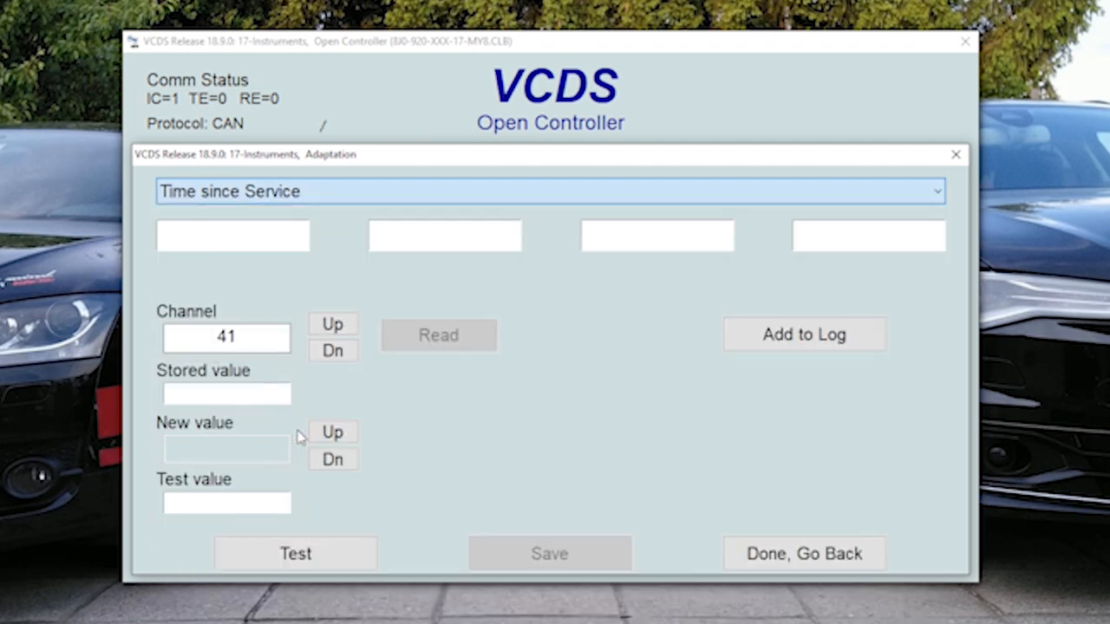
pyautogui.click(437, 337)
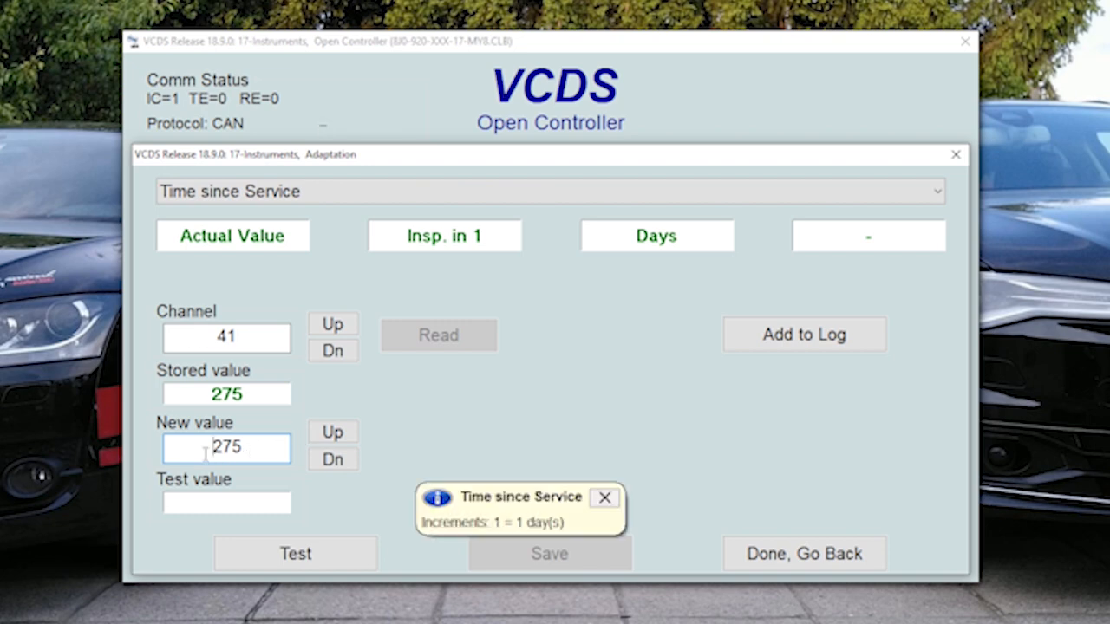
pyautogui.click(226, 447)
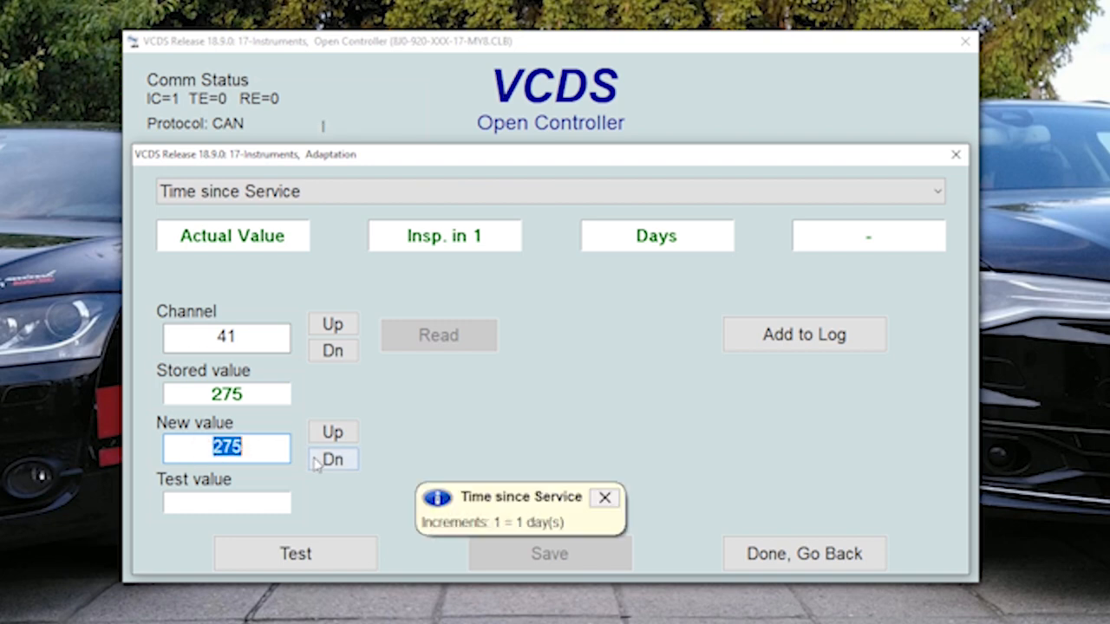
pyautogui.click(333, 458)
pyautogui.write('0')
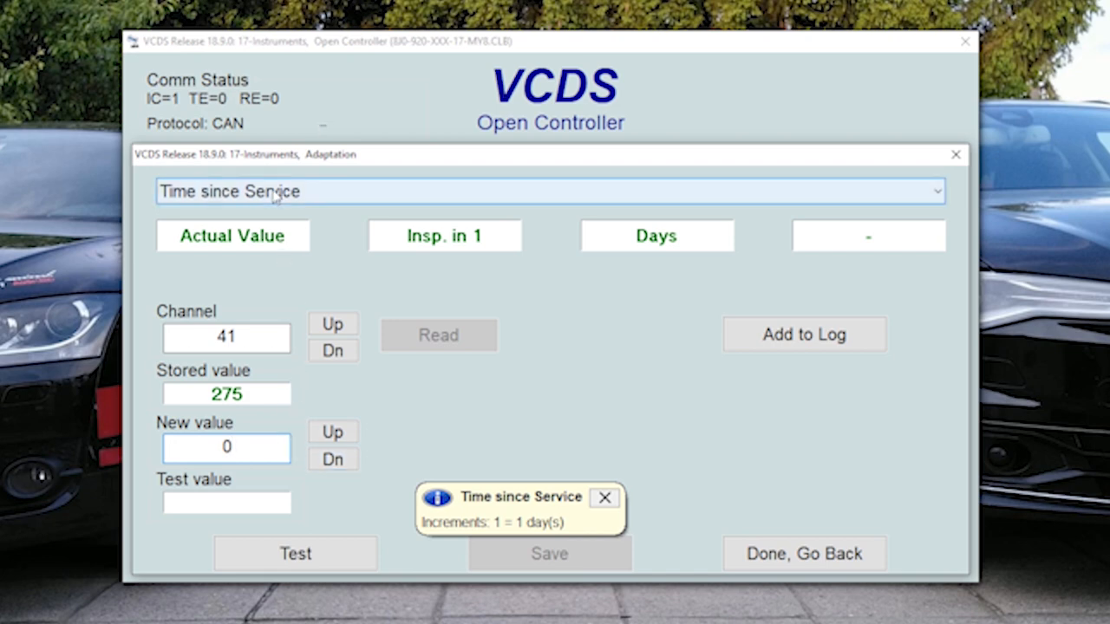
pyautogui.click(803, 554)
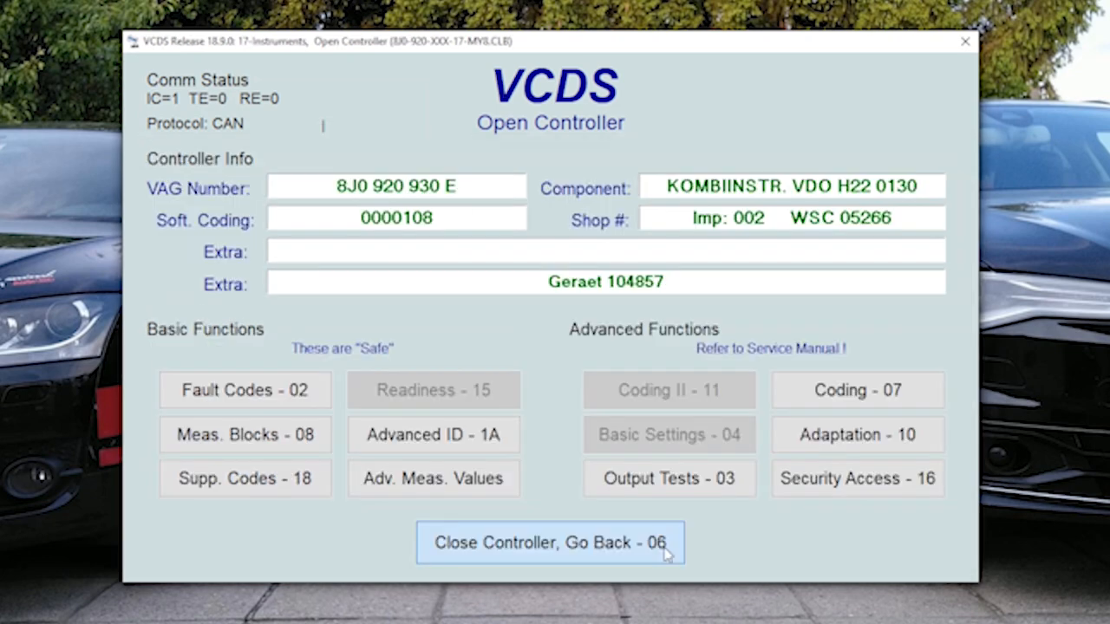
# - Close the instrument cluster controller and start the SRI Reset function
pyautogui.click(550, 541)
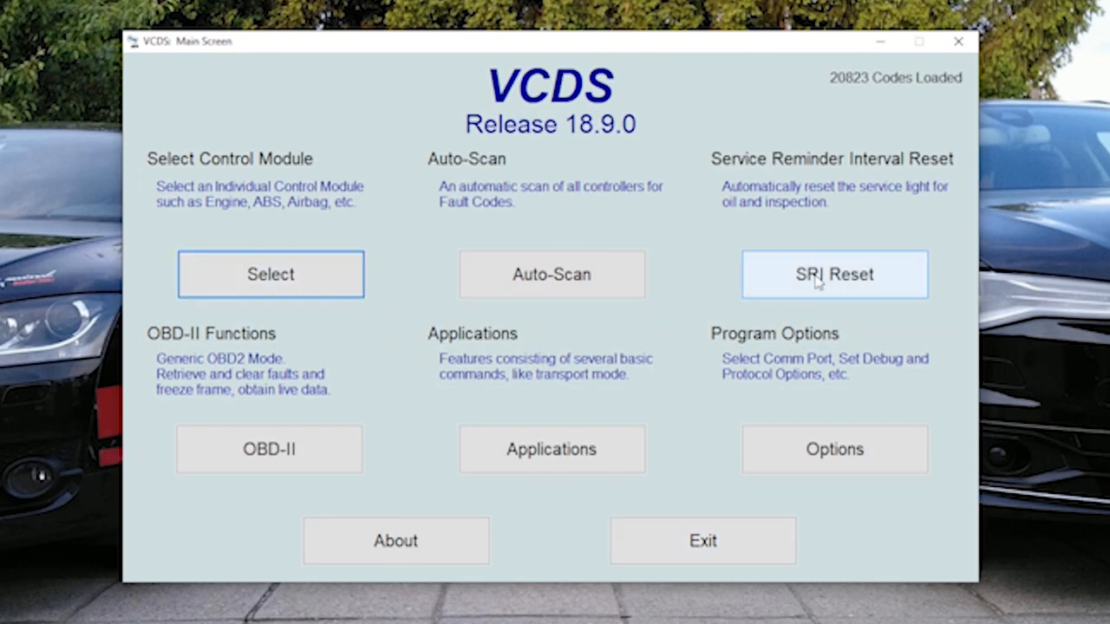
pyautogui.click(835, 274)
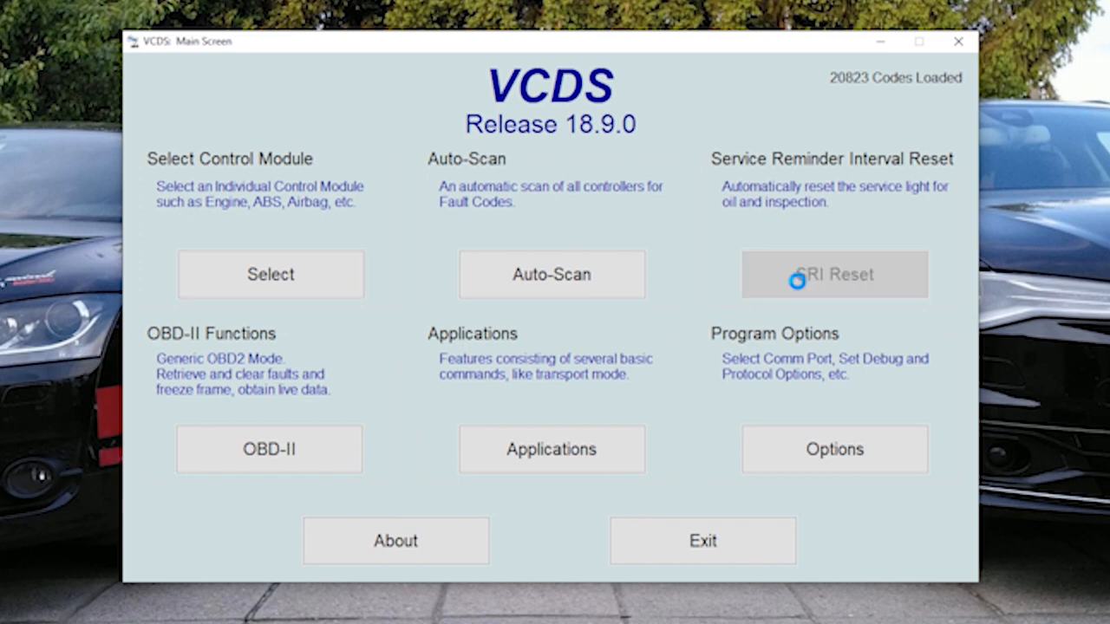
pyautogui.click(833, 274)
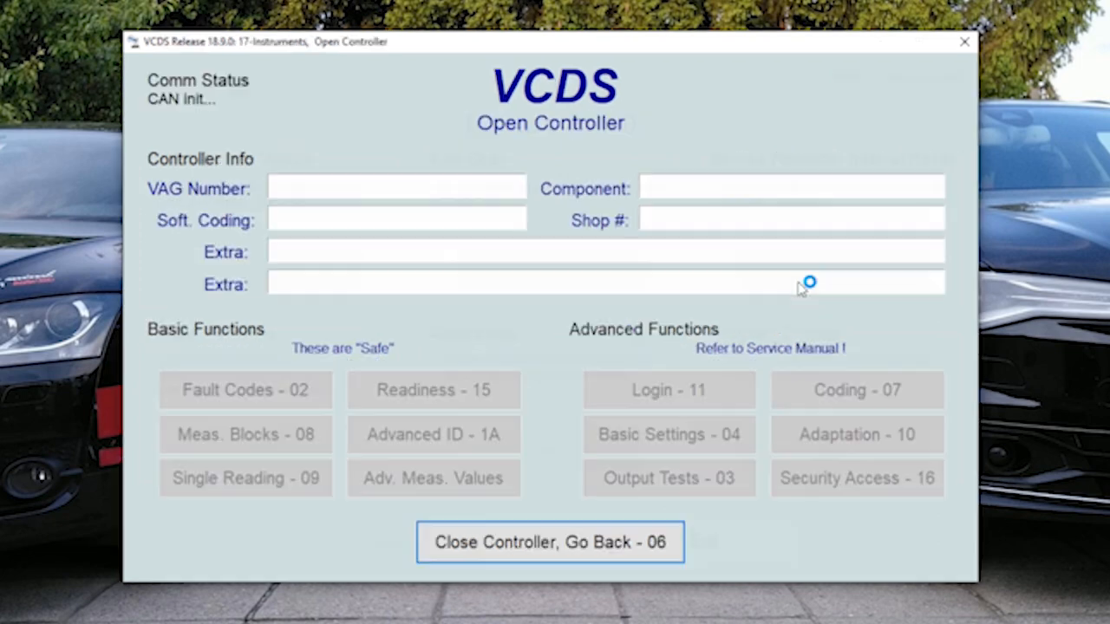
pyautogui.click(857, 433)
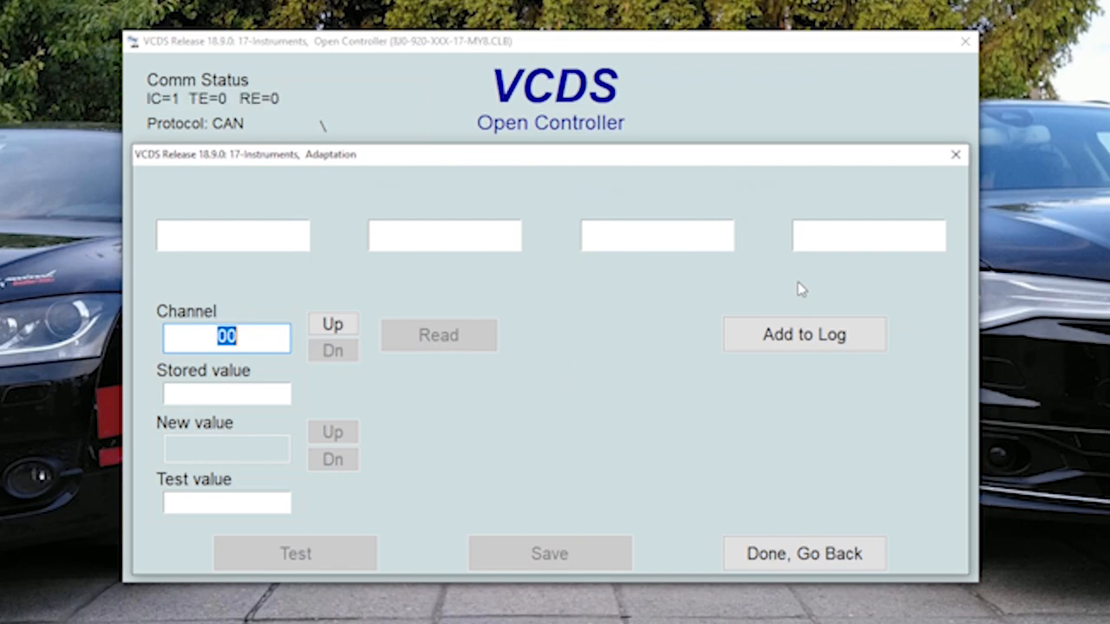
pyautogui.click(805, 553)
pyautogui.write('52')
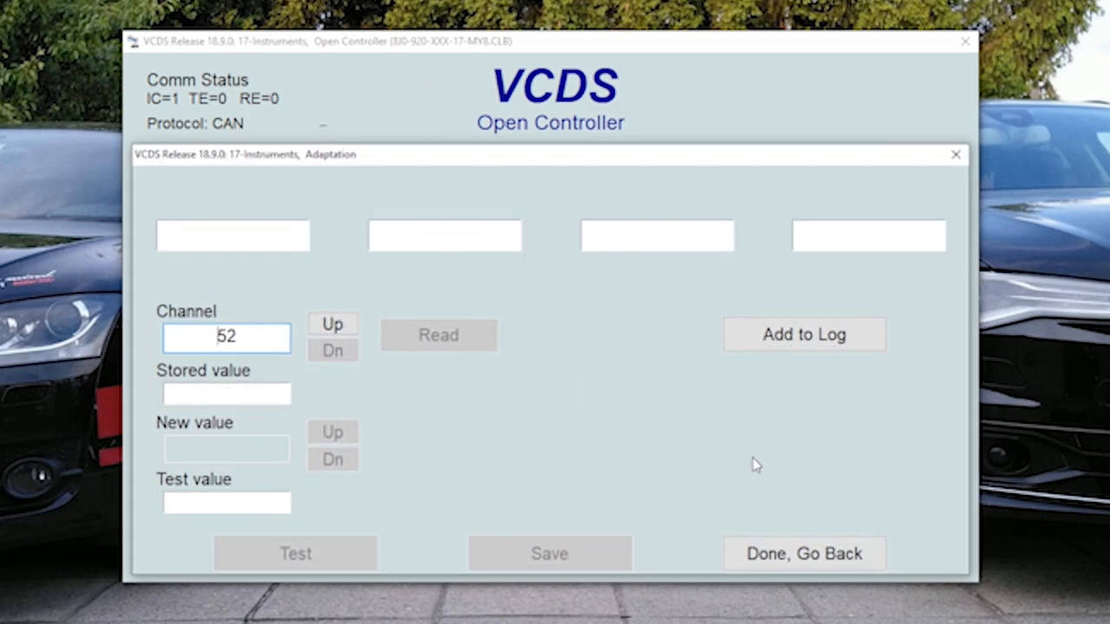
# - Set the SRI Reset operation to Fixed Oil Service Reset (Rest of World)
pyautogui.click(333, 325)
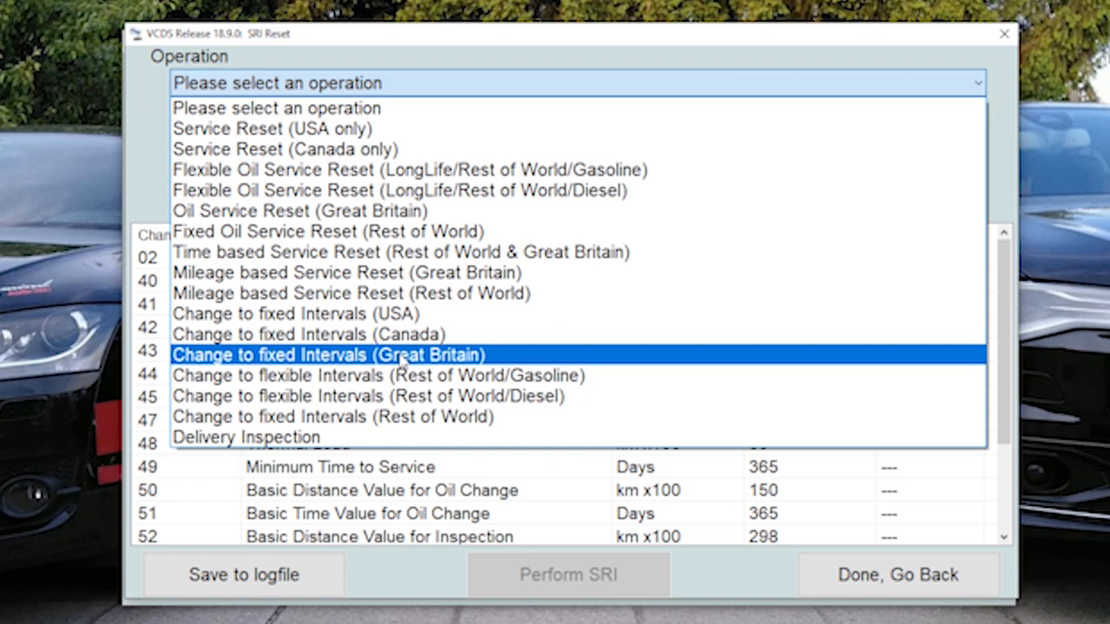
pyautogui.moveTo(410, 170)
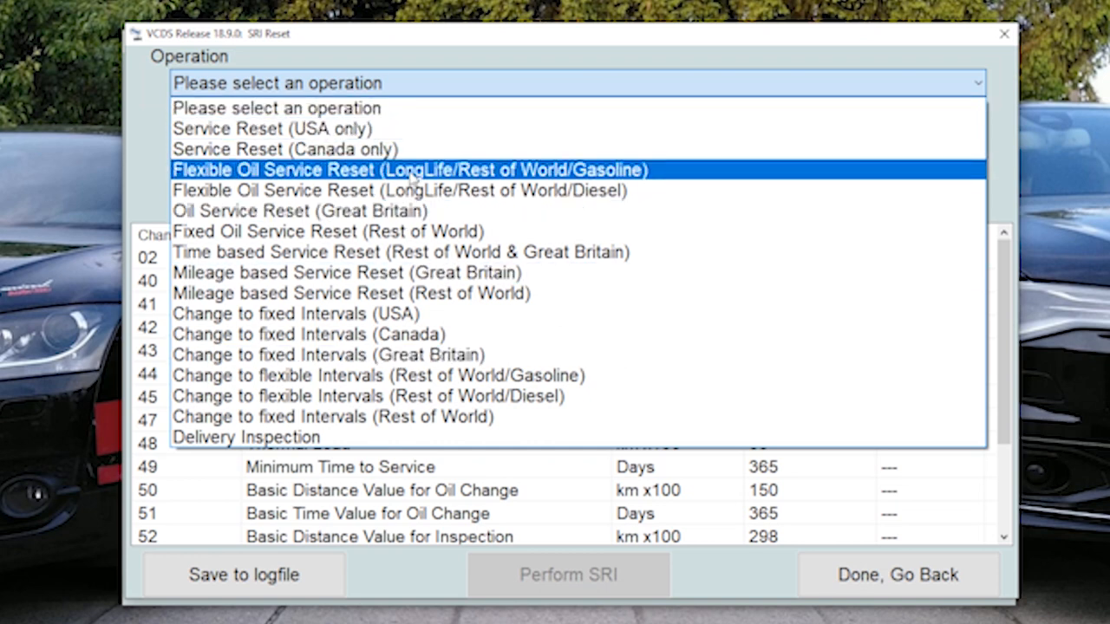
pyautogui.moveTo(413, 179)
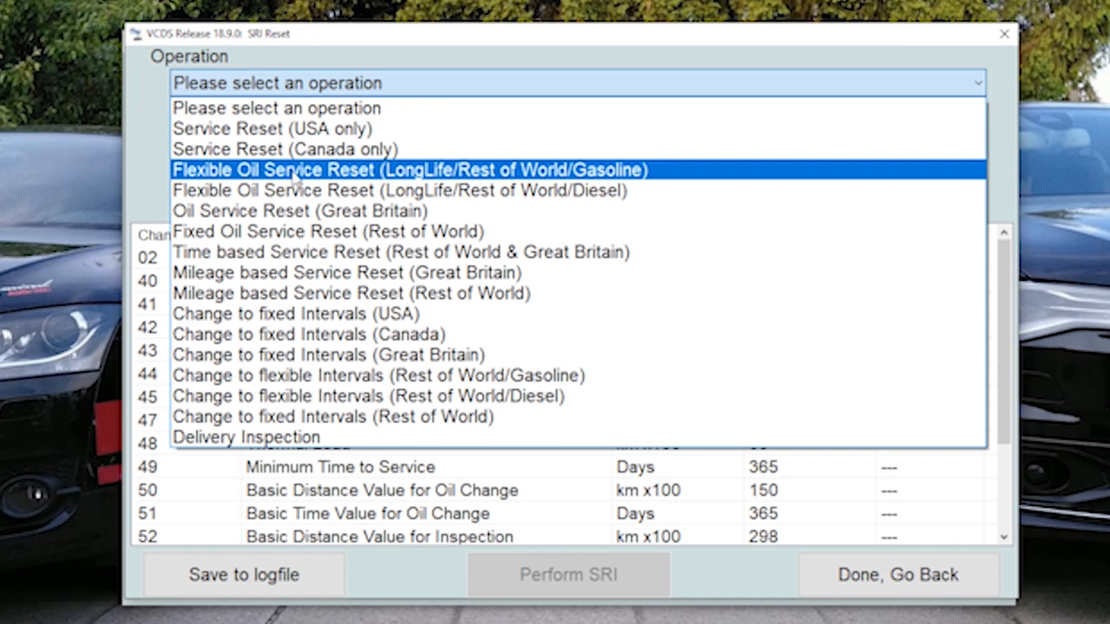
pyautogui.moveTo(444, 182)
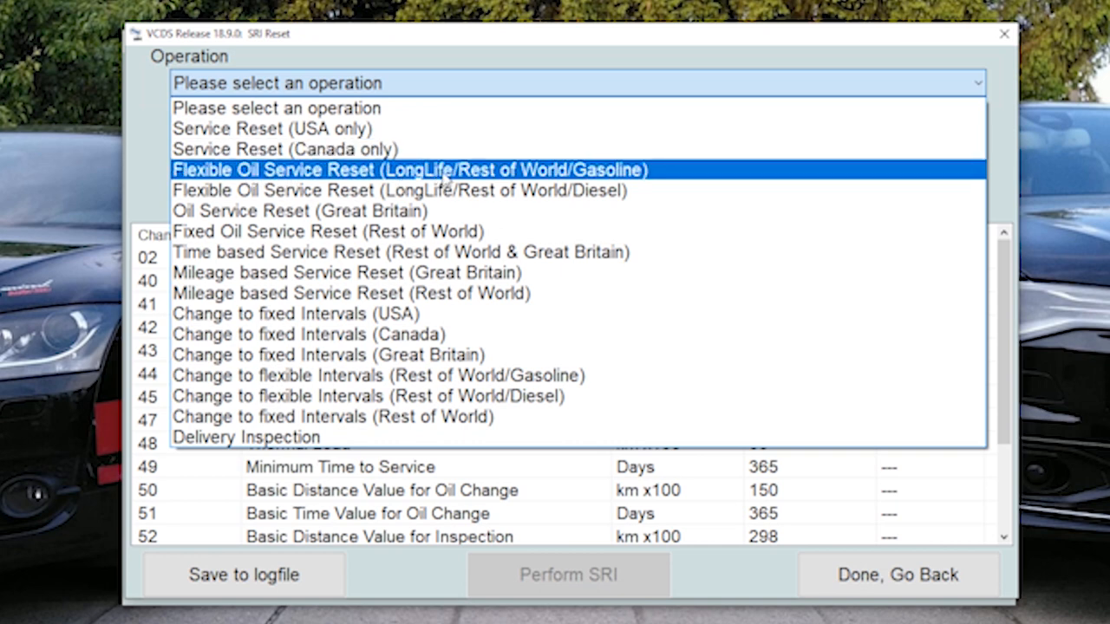
pyautogui.click(409, 170)
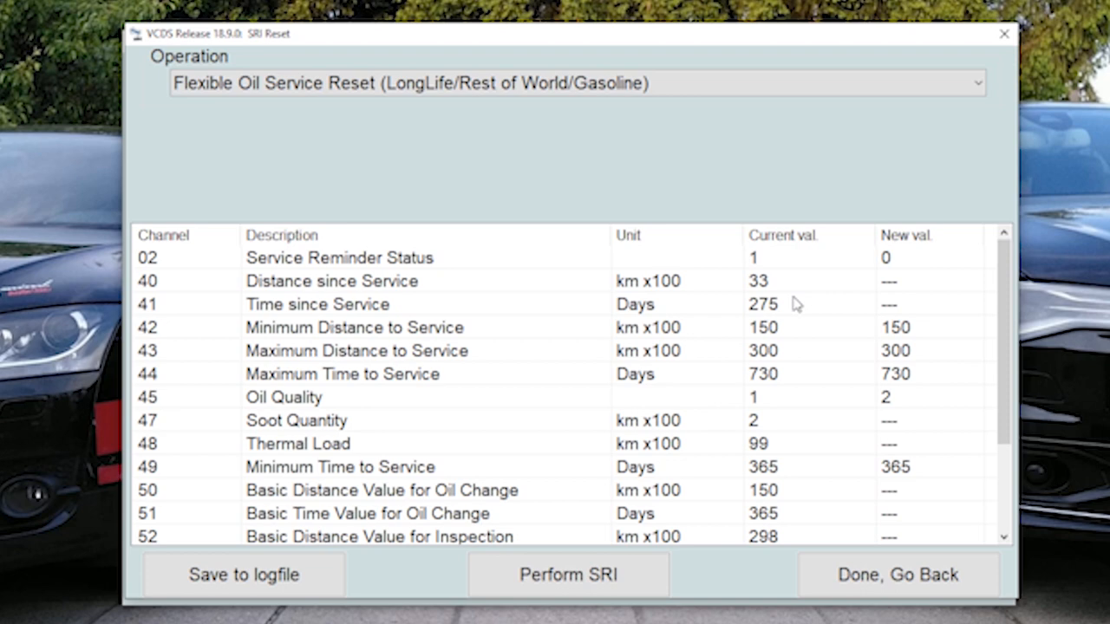
pyautogui.moveTo(777, 350)
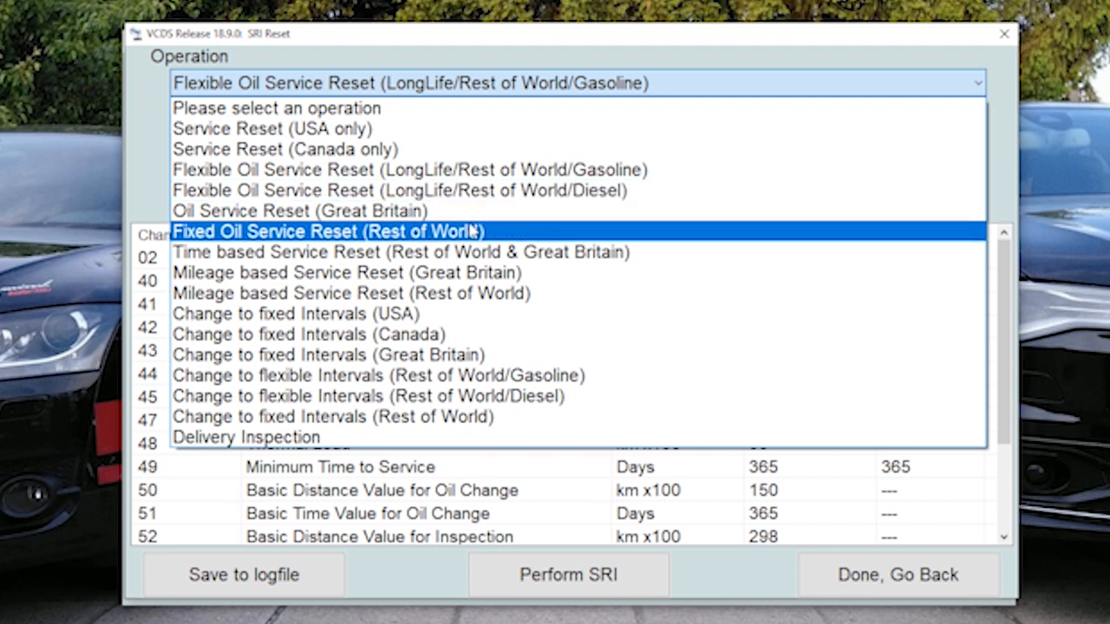
pyautogui.click(327, 232)
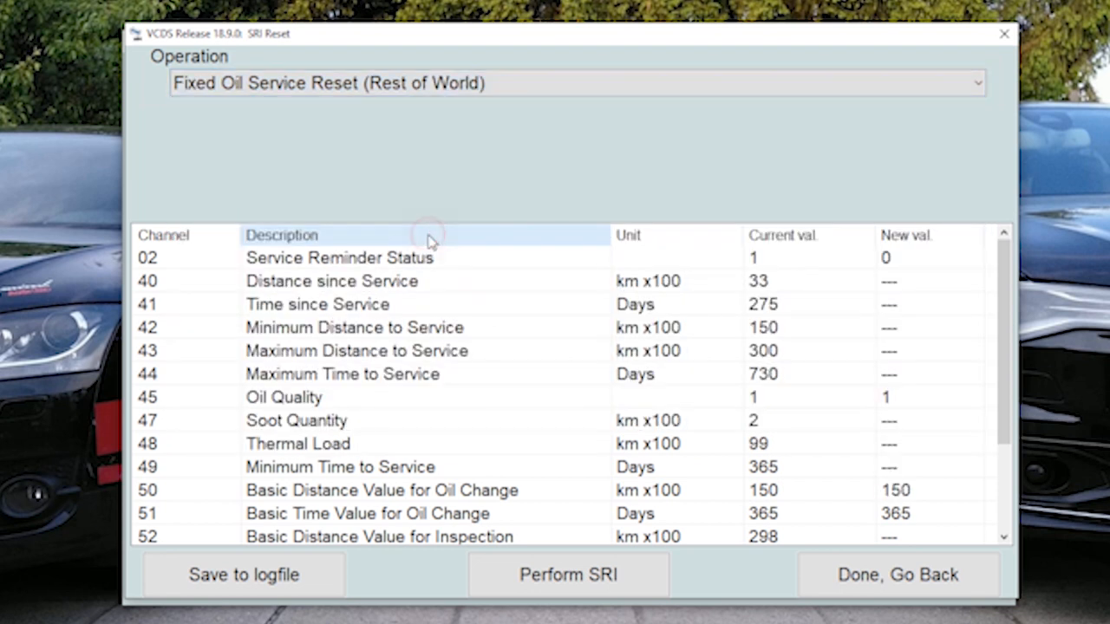